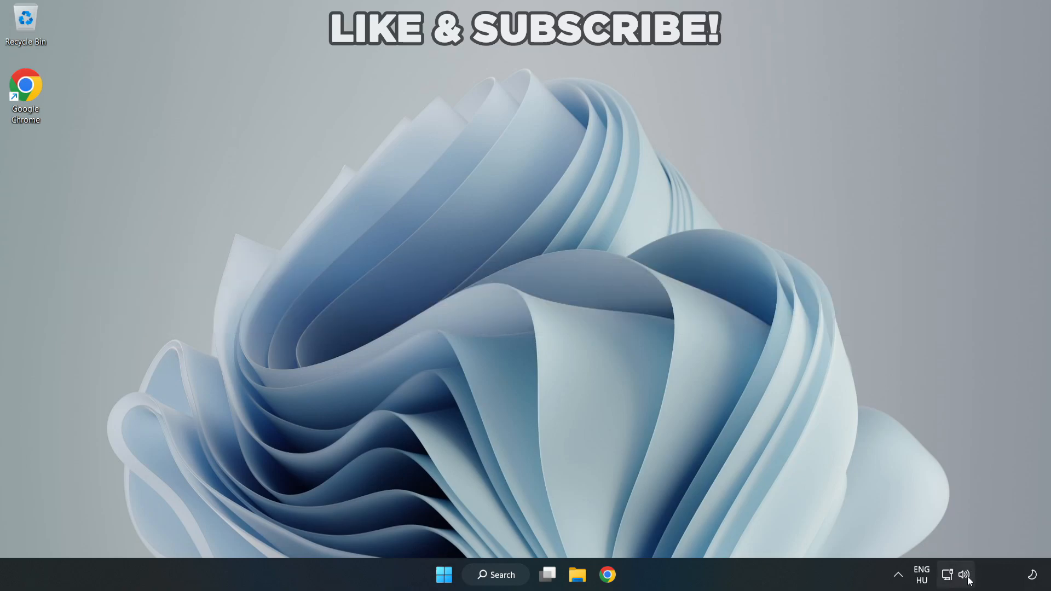
# Step: From the taskbar volume flyout, verify full volume and choose Speakers (High Definition Audio Device) as output
pyautogui.click(964, 575)
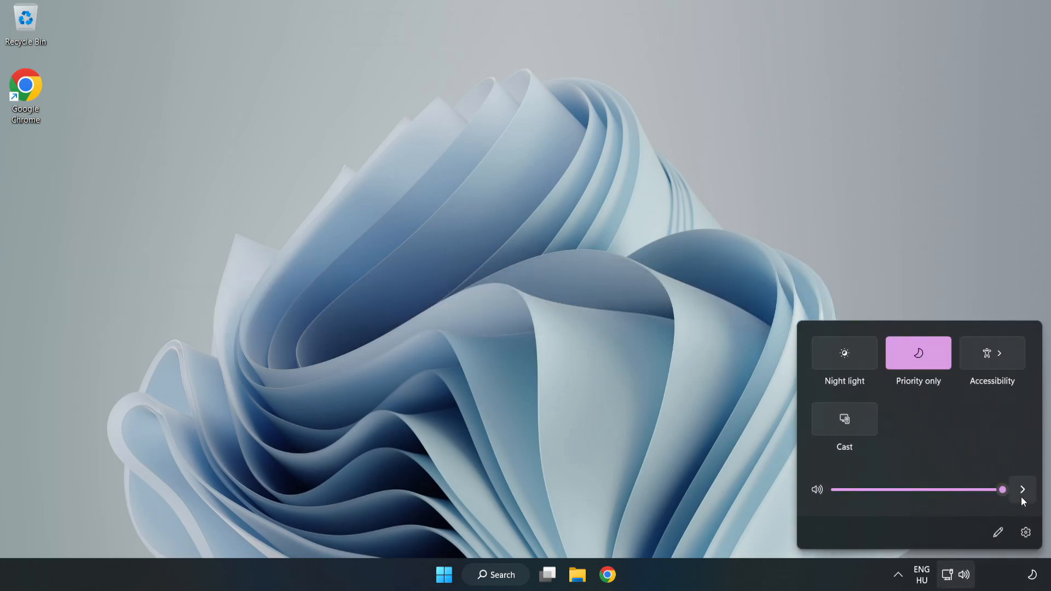
pyautogui.moveTo(1023, 490)
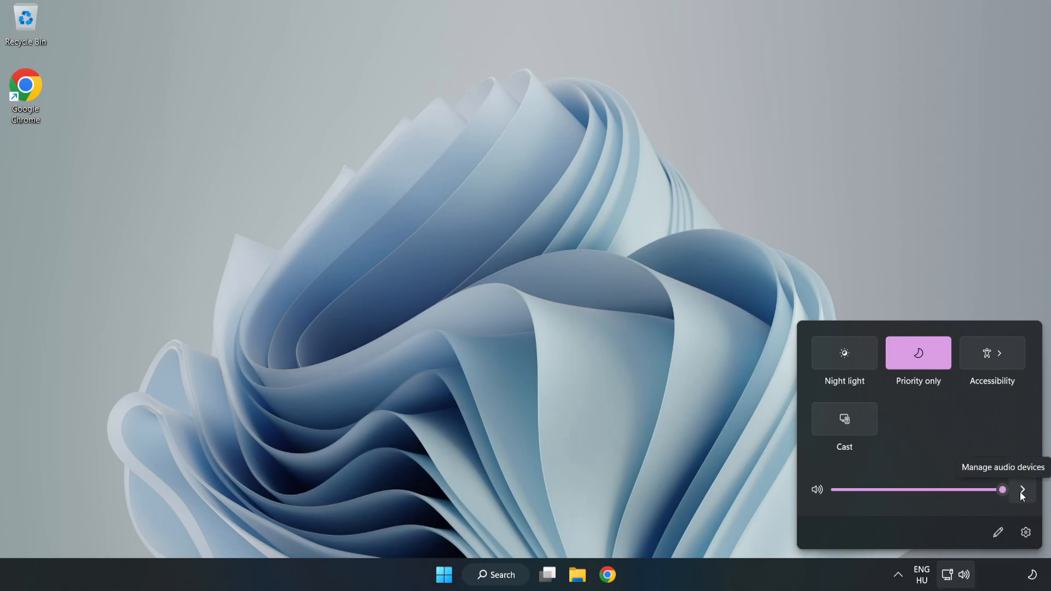
pyautogui.click(1022, 490)
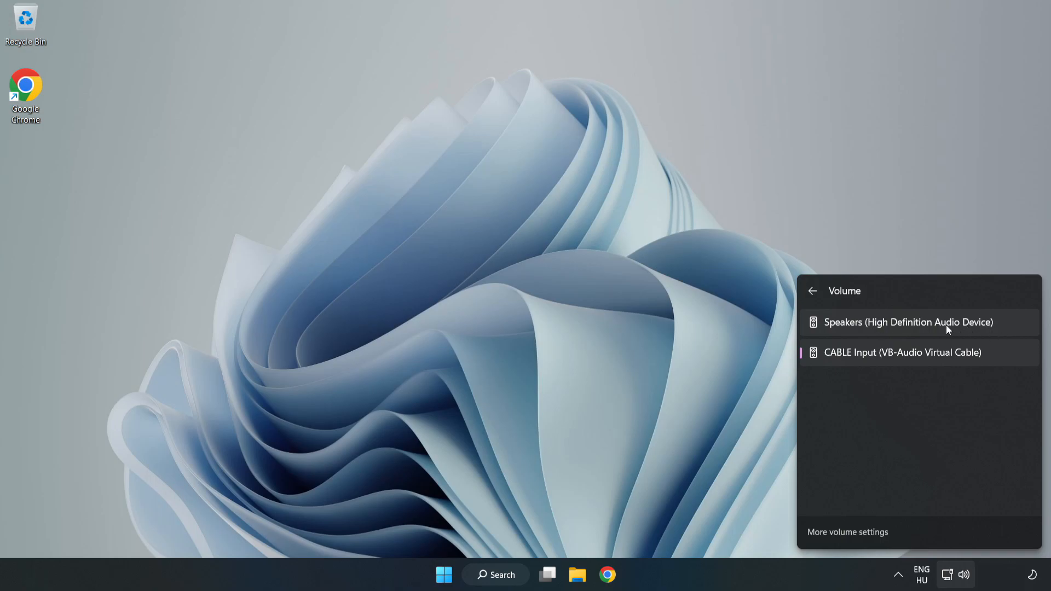
pyautogui.click(908, 322)
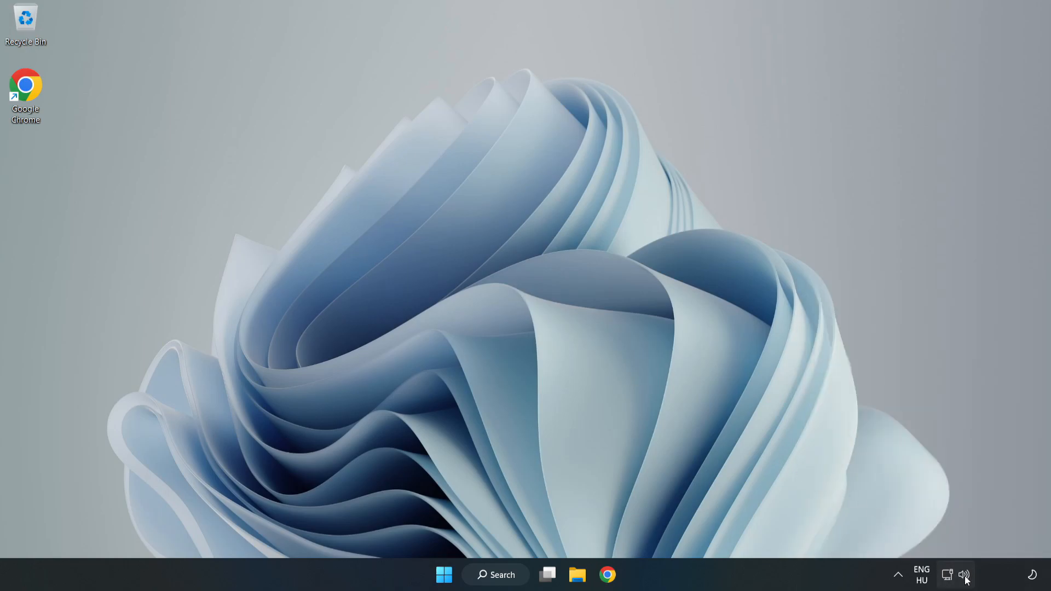
pyautogui.rightClick(965, 575)
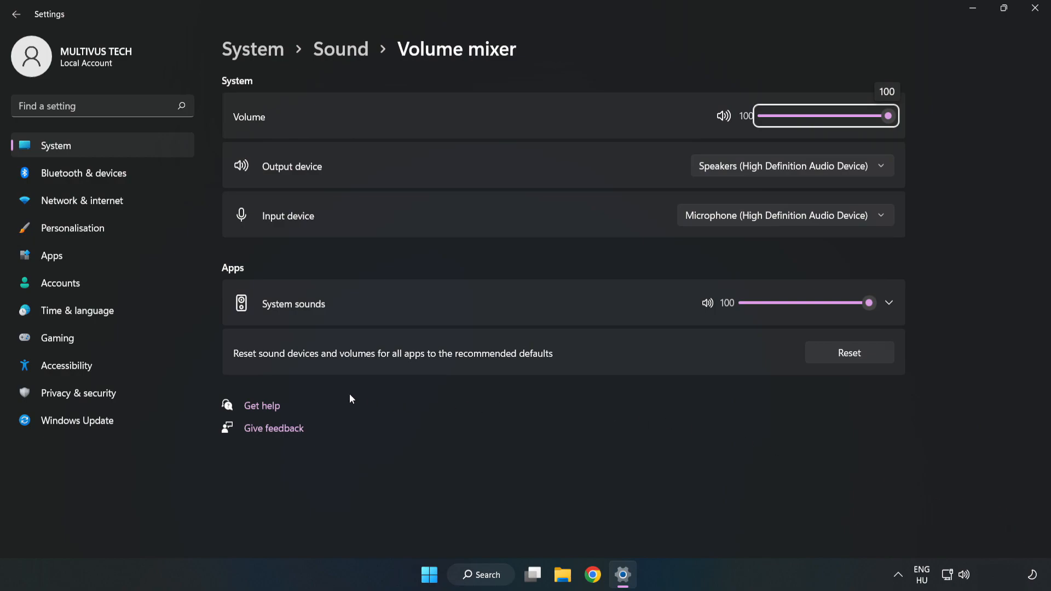
pyautogui.moveTo(604, 356)
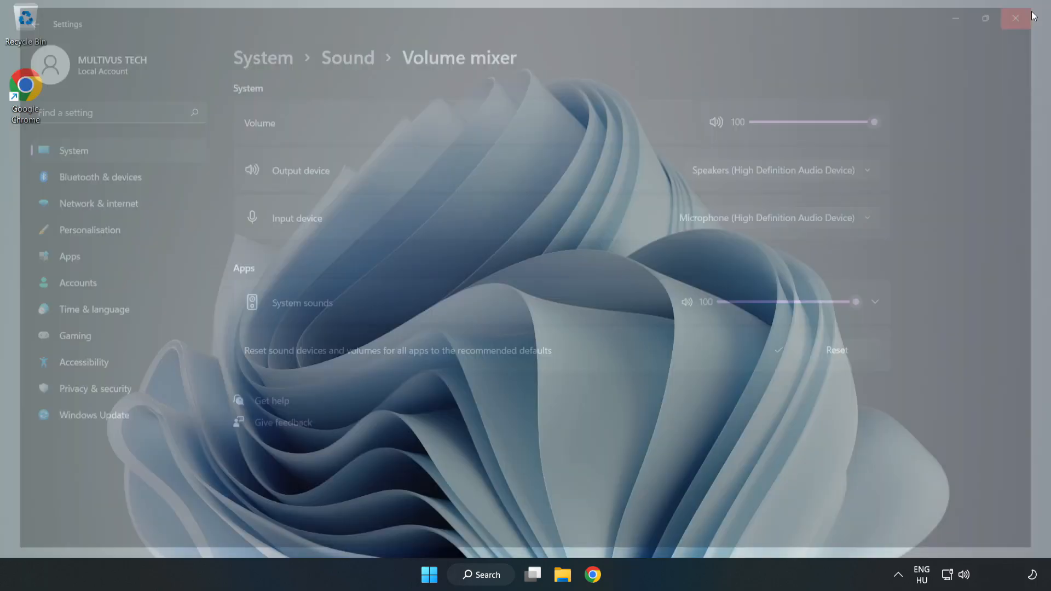
pyautogui.click(1015, 19)
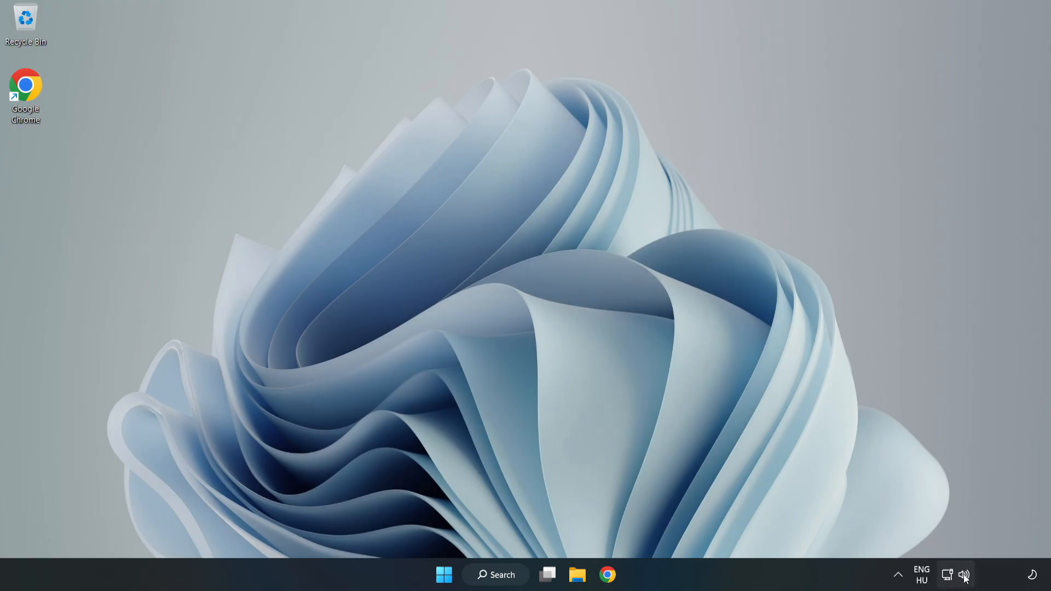
# Step: From the volume icon's context menu, reach the Sound settings page and scroll to its Advanced section
pyautogui.rightClick(963, 575)
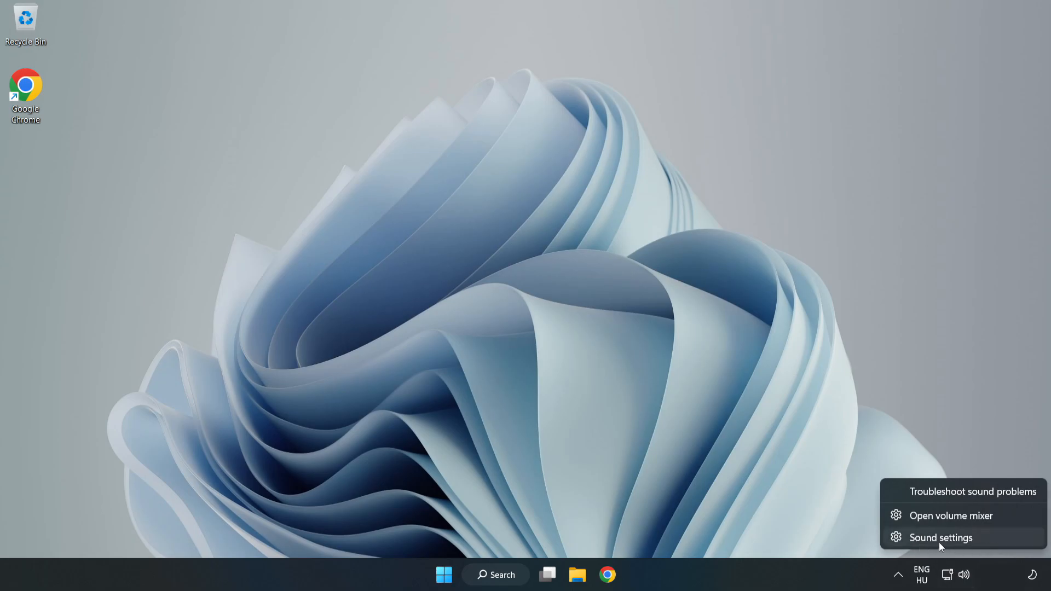
pyautogui.click(940, 538)
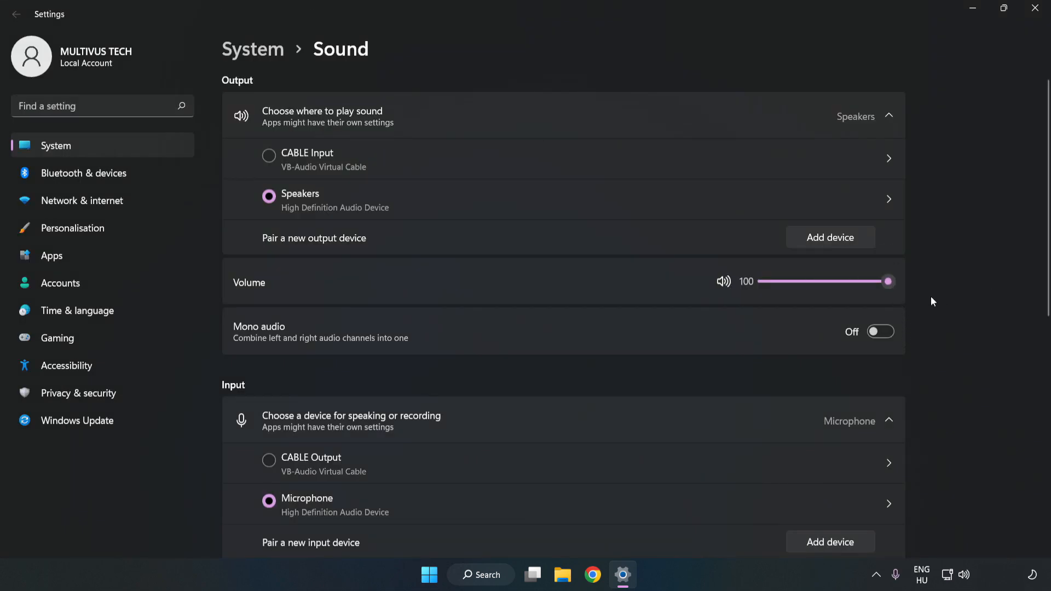
pyautogui.scroll(-3)
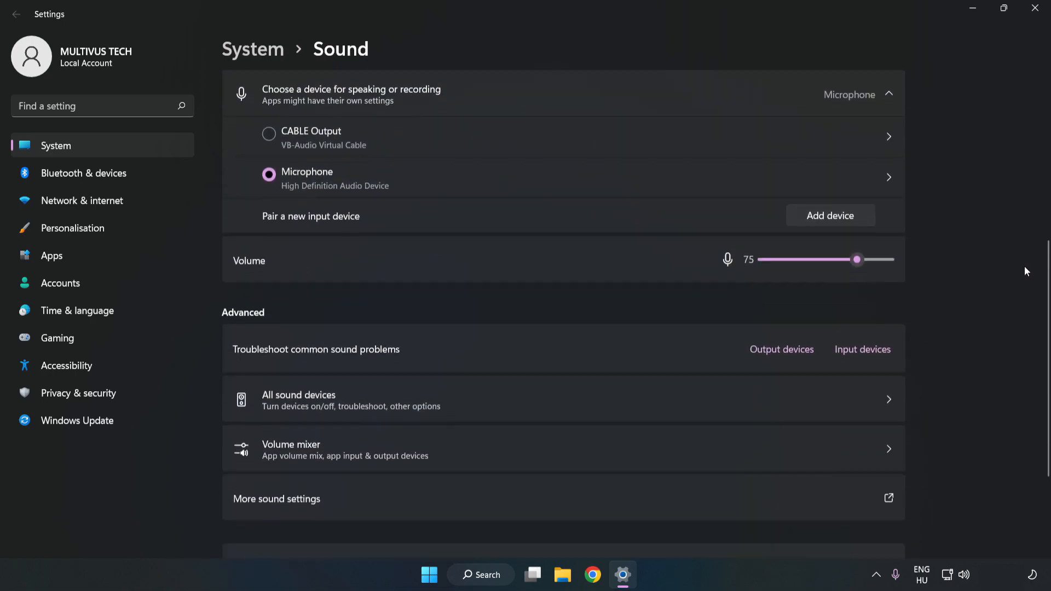
pyautogui.scroll(-3)
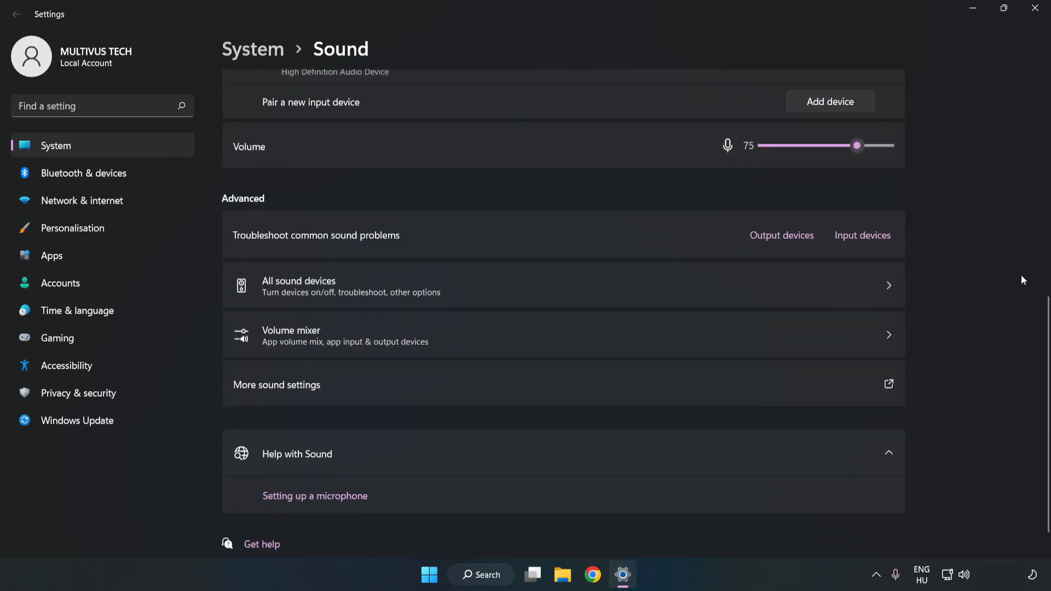
pyautogui.moveTo(300, 397)
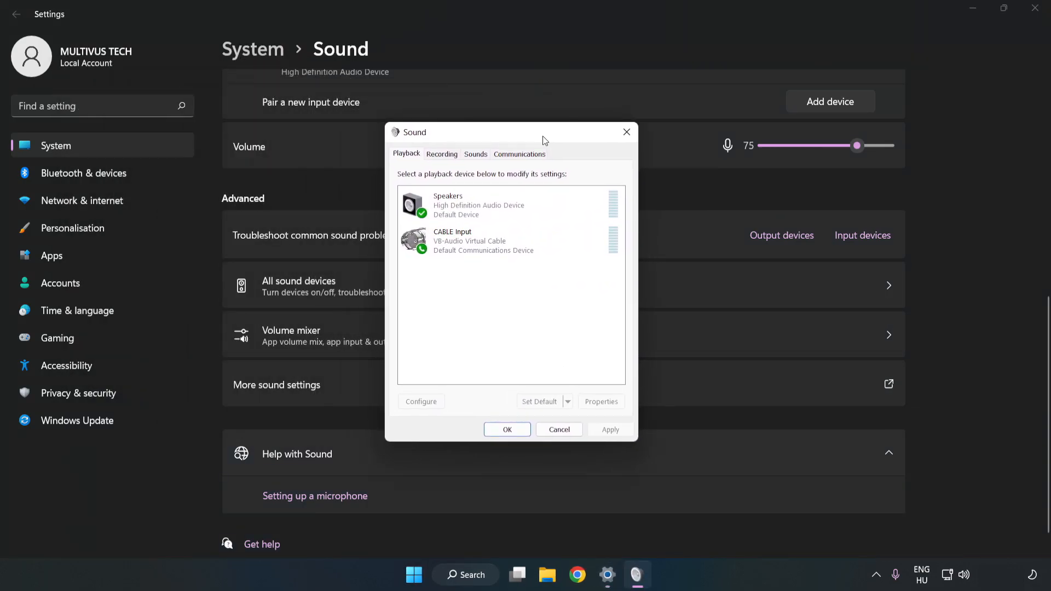
# Step: In More sound settings, disable the CABLE Input playback device
pyautogui.click(509, 240)
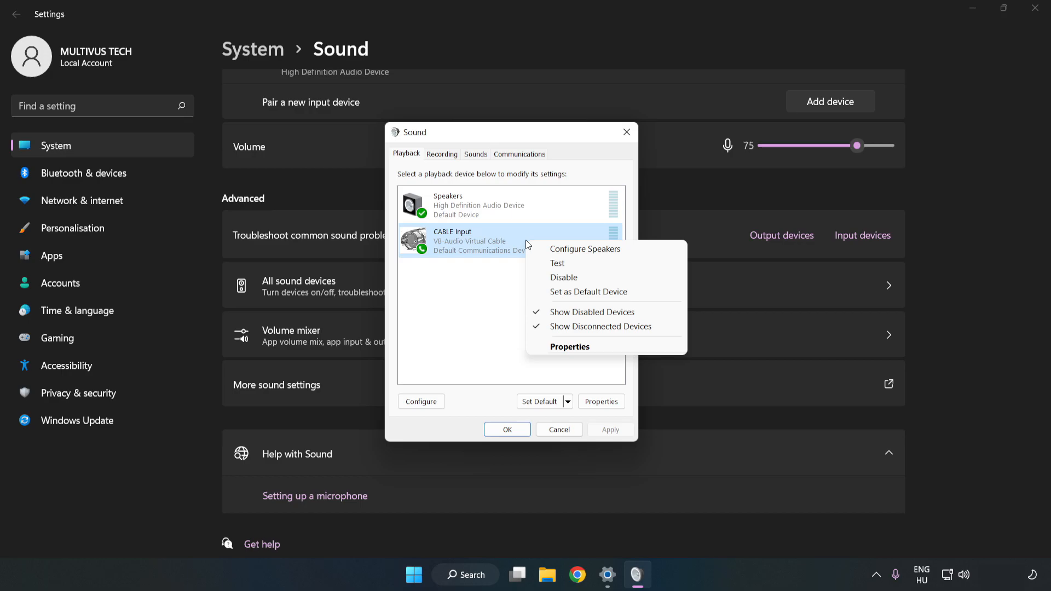
pyautogui.moveTo(584, 277)
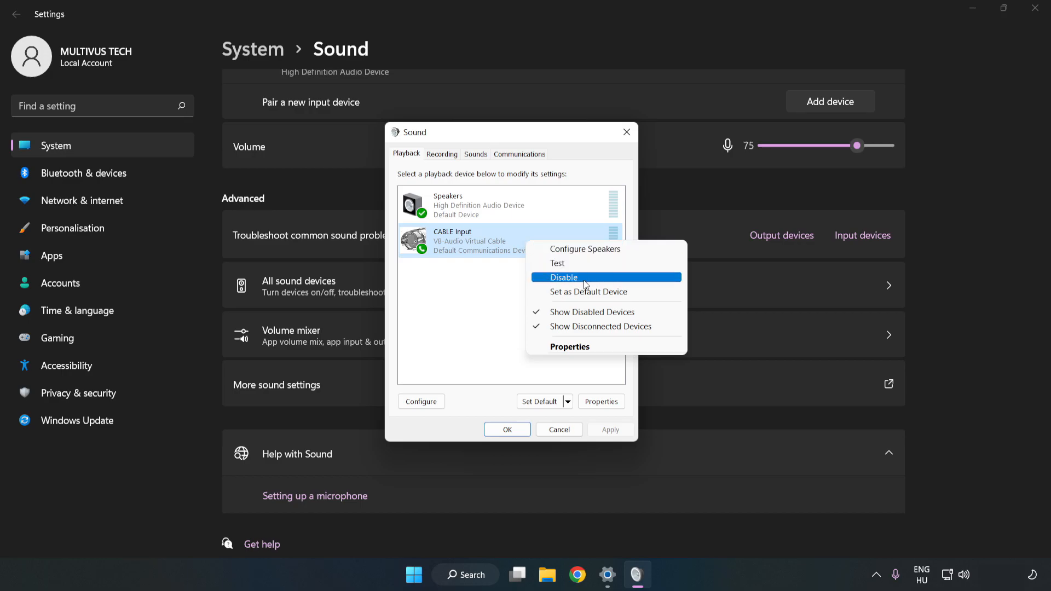
pyautogui.click(565, 277)
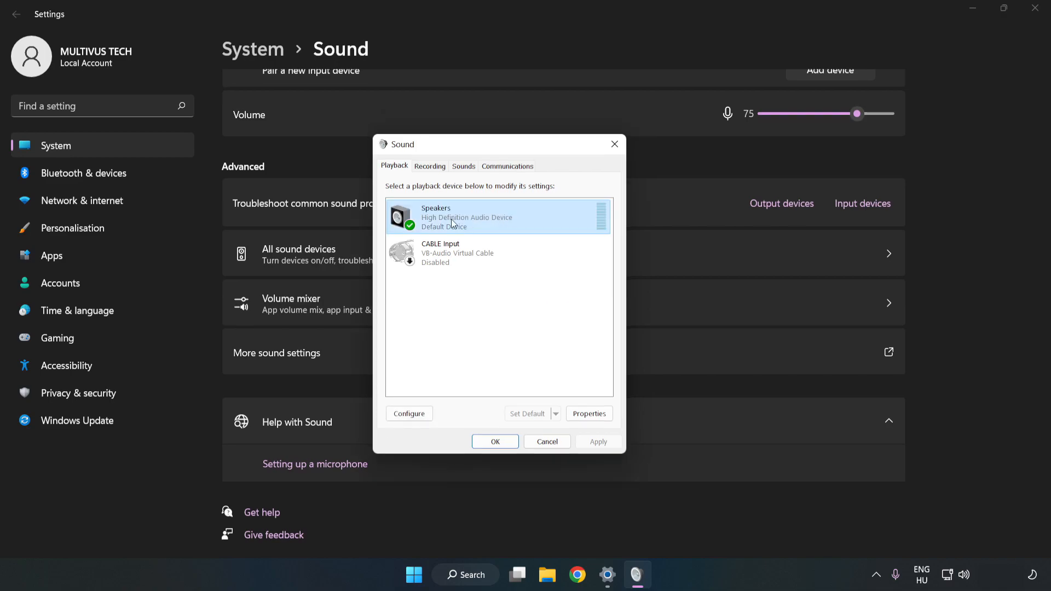
pyautogui.rightClick(469, 217)
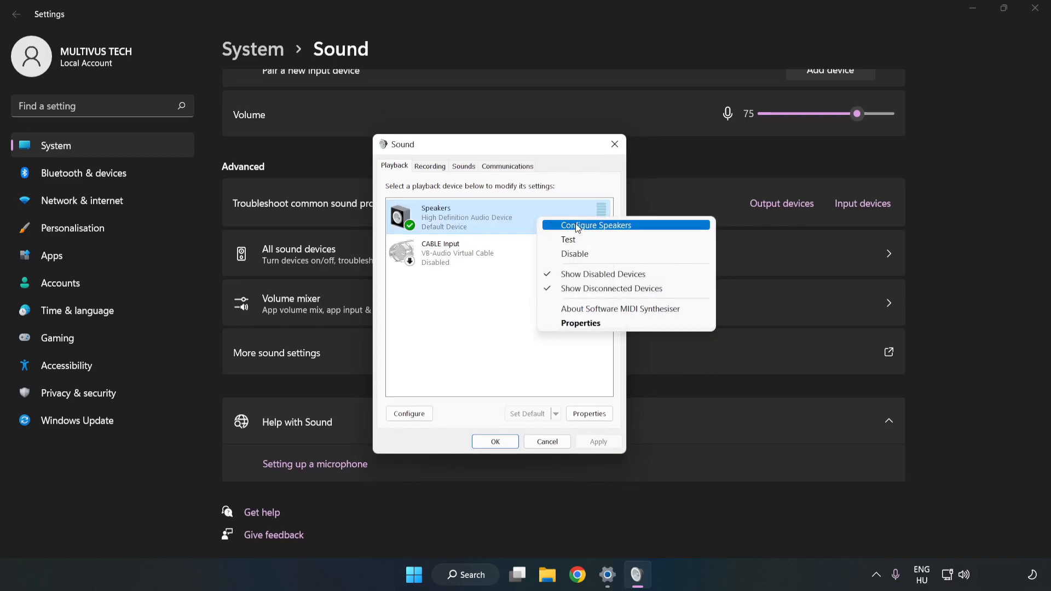
pyautogui.moveTo(598, 230)
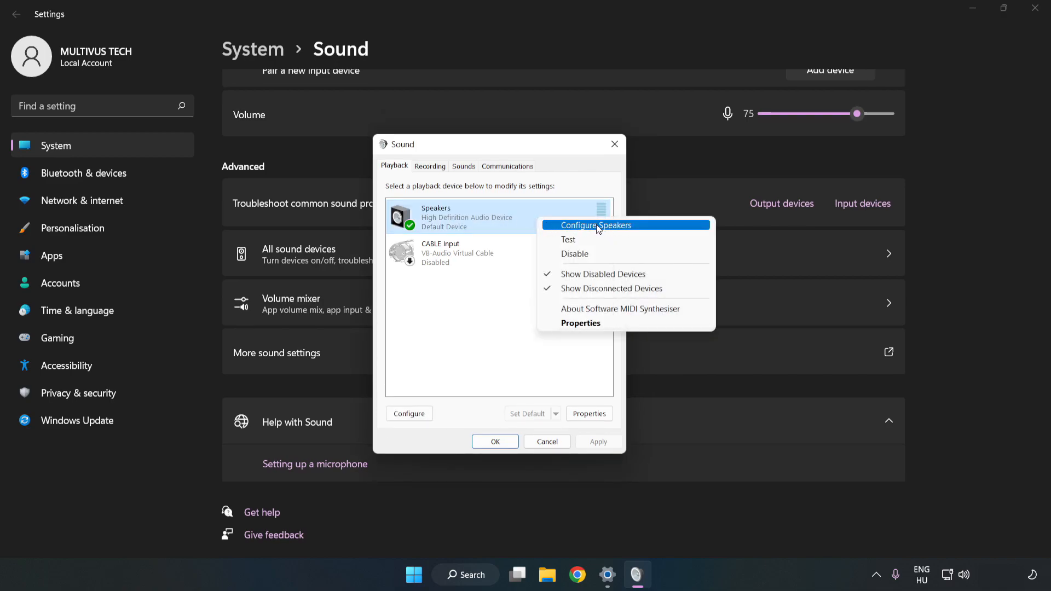
# Step: Configure the Speakers as 7.1 Surround, keeping all optional speakers
pyautogui.click(596, 224)
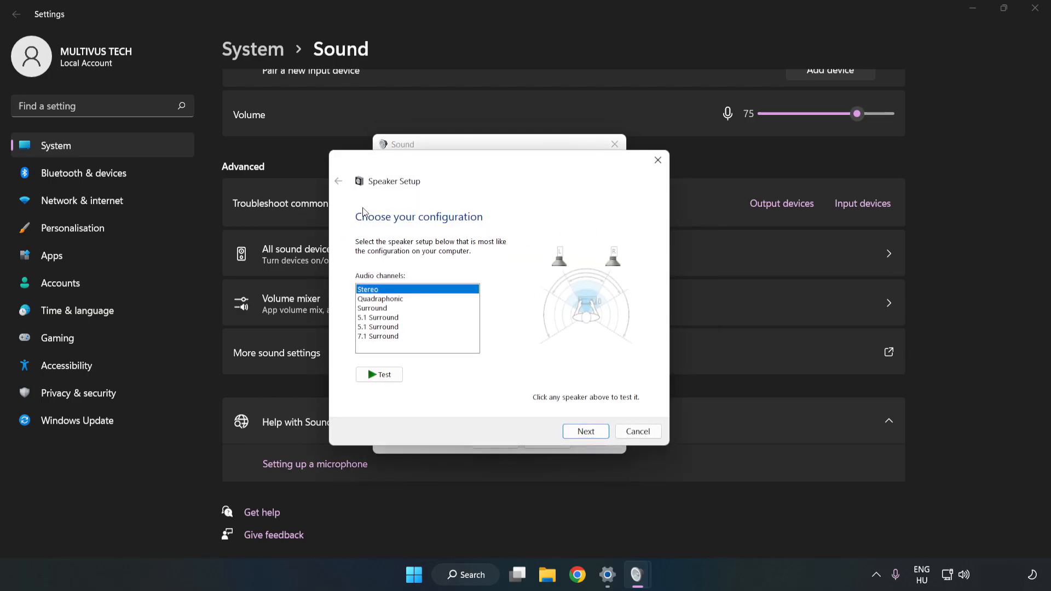
pyautogui.click(378, 336)
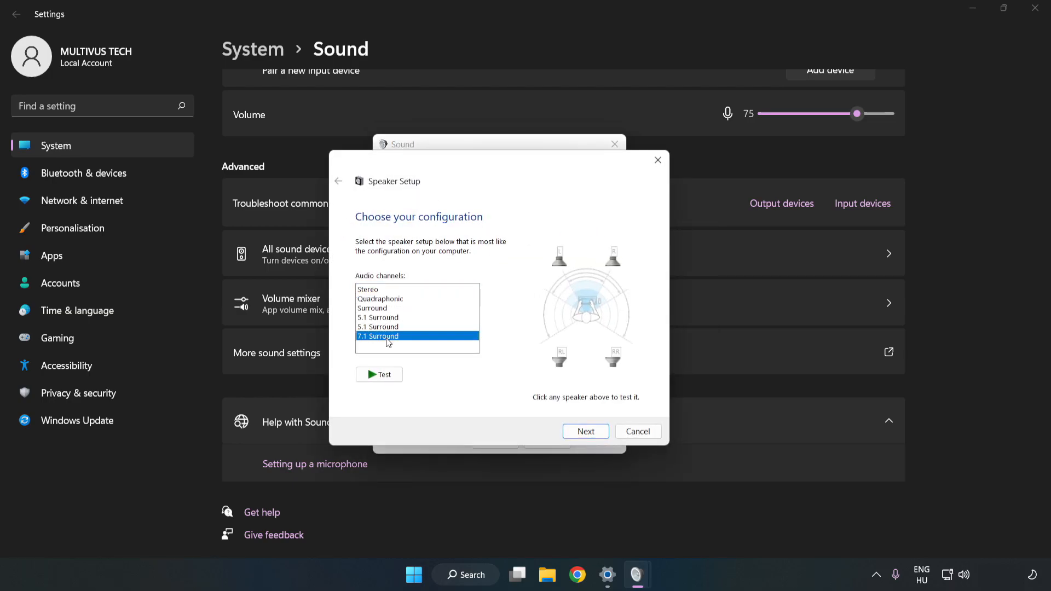
pyautogui.click(584, 432)
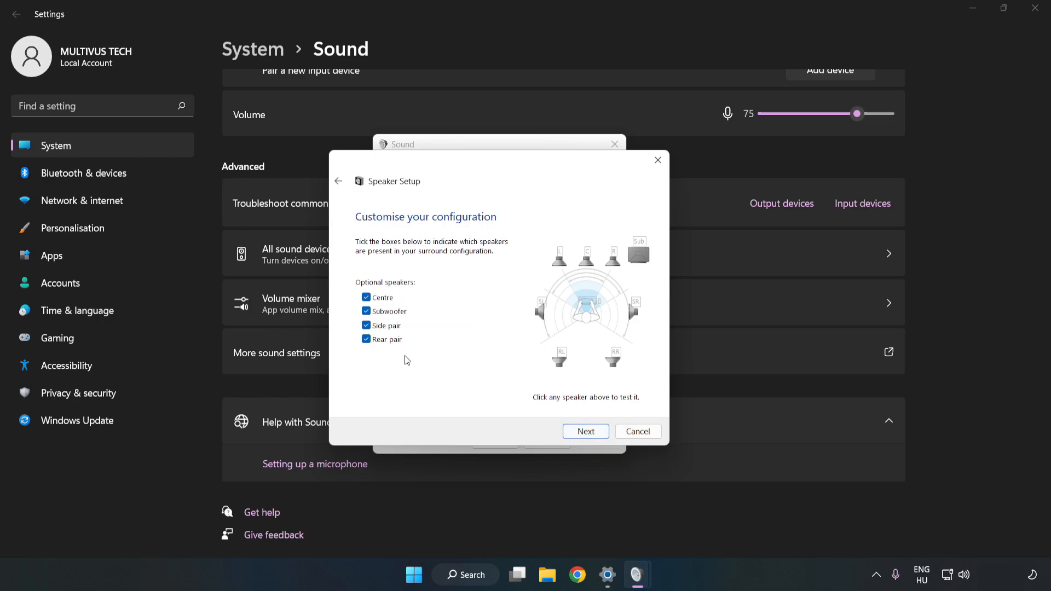
pyautogui.click(584, 431)
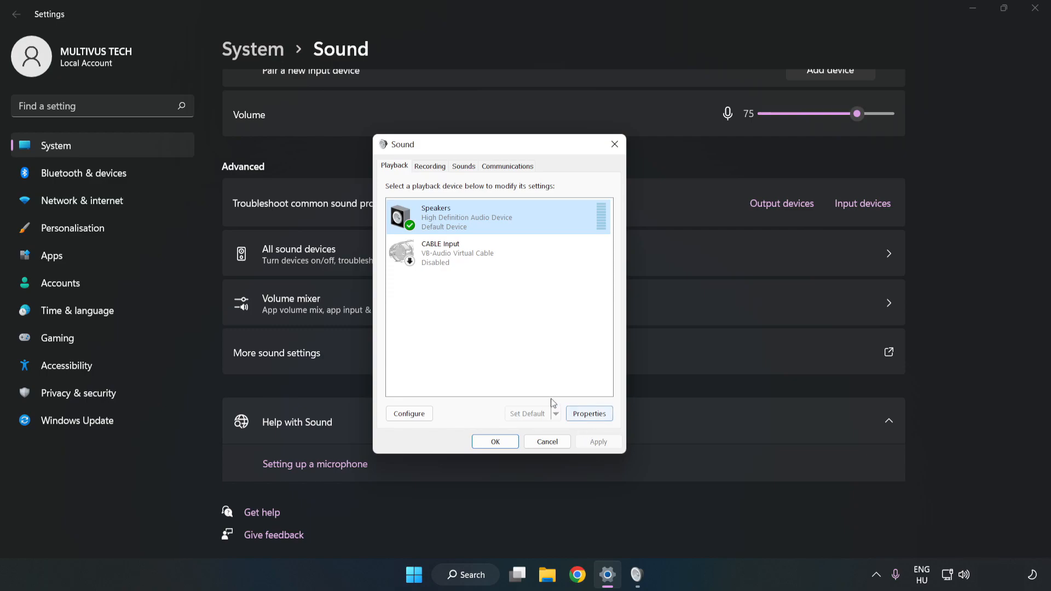
pyautogui.moveTo(589, 414)
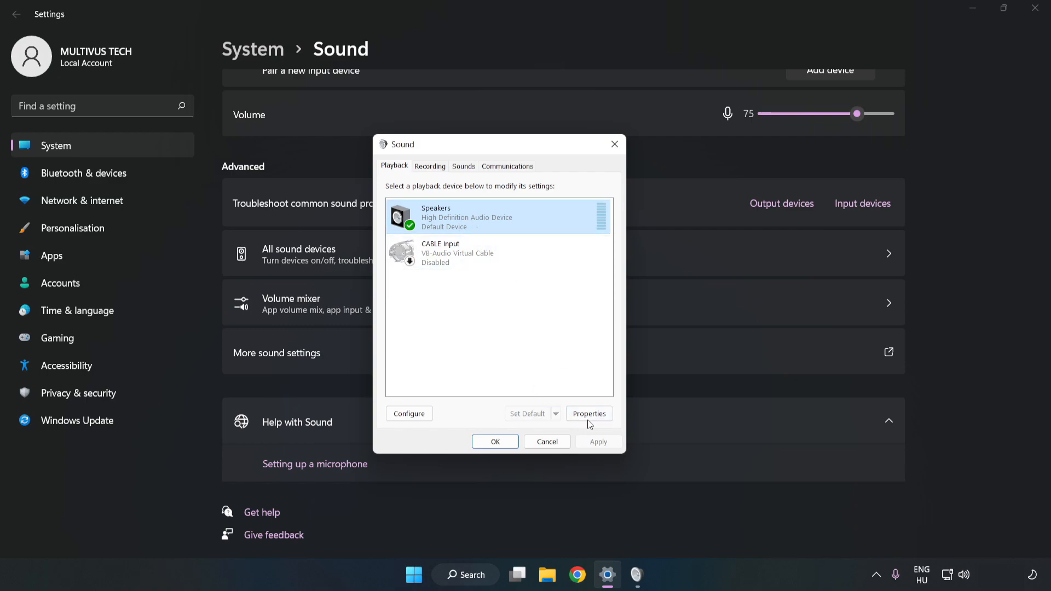
# Step: In Speakers Properties, turn off all enhancements and adjust the Advanced format/exclusive mode settings
pyautogui.click(589, 414)
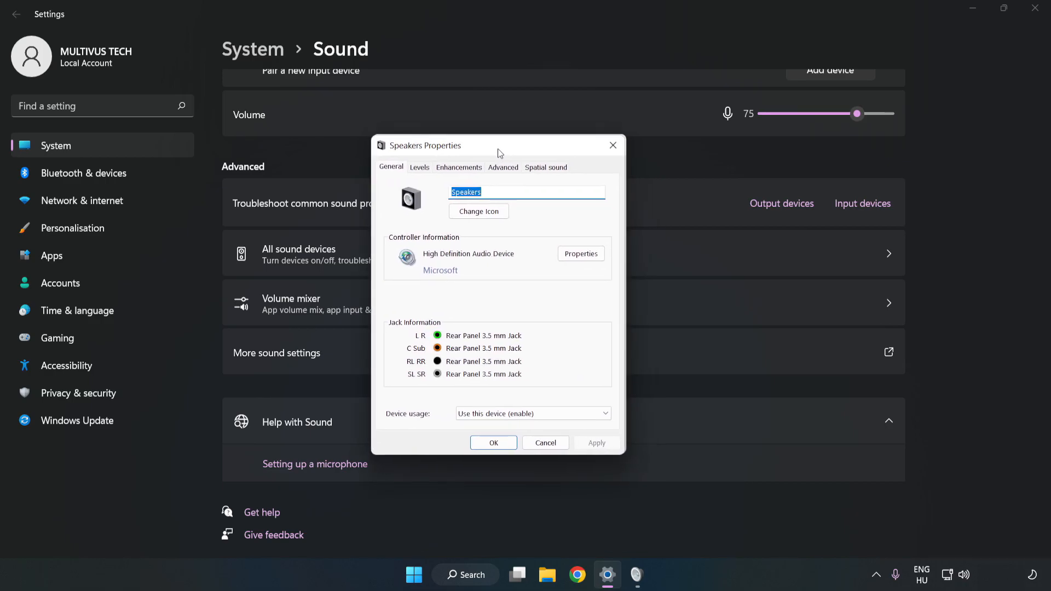
pyautogui.click(459, 167)
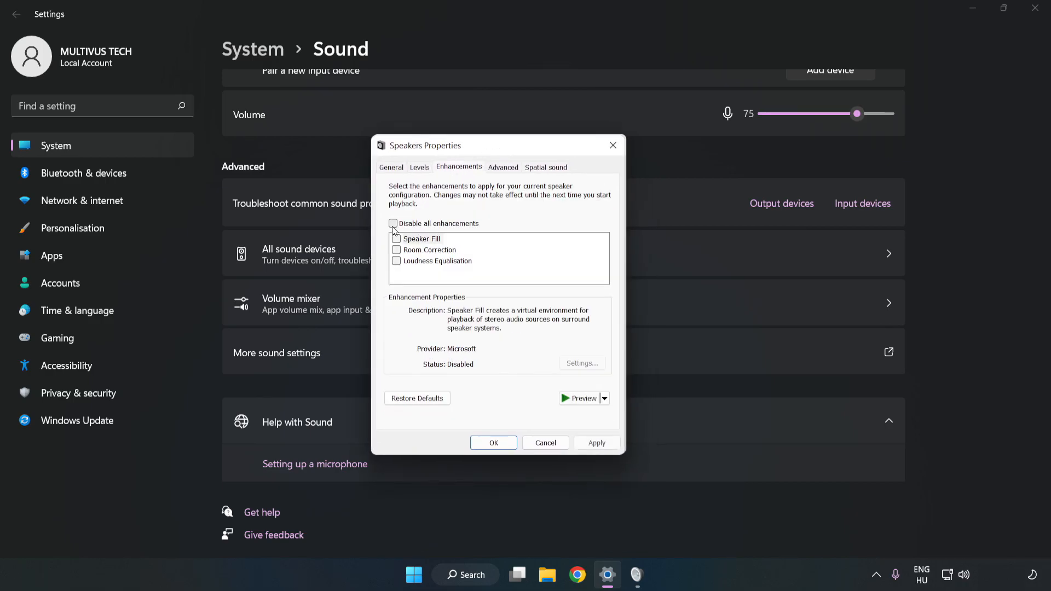
pyautogui.click(393, 224)
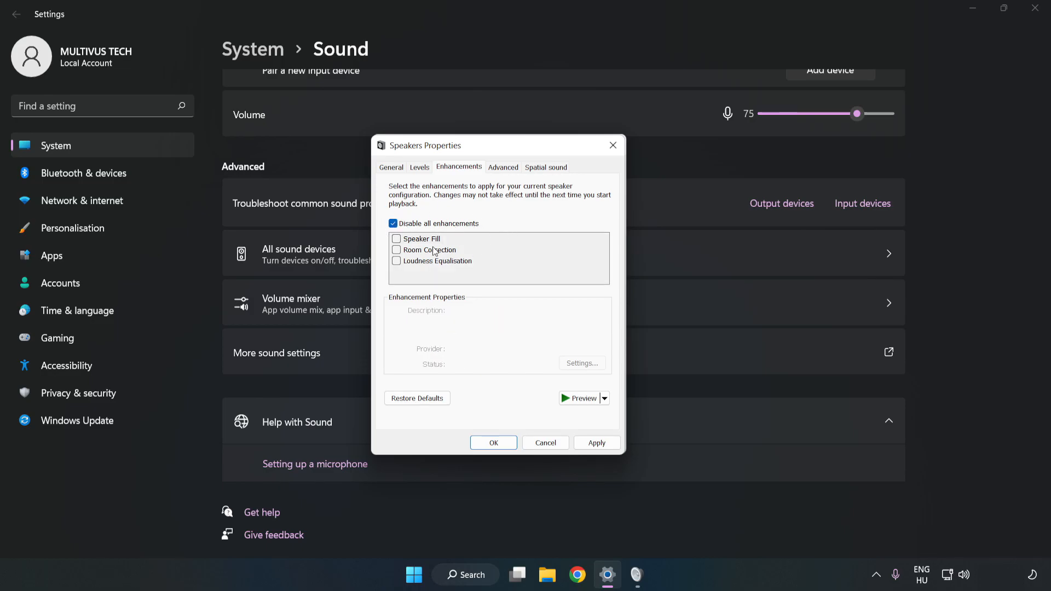
pyautogui.moveTo(502, 192)
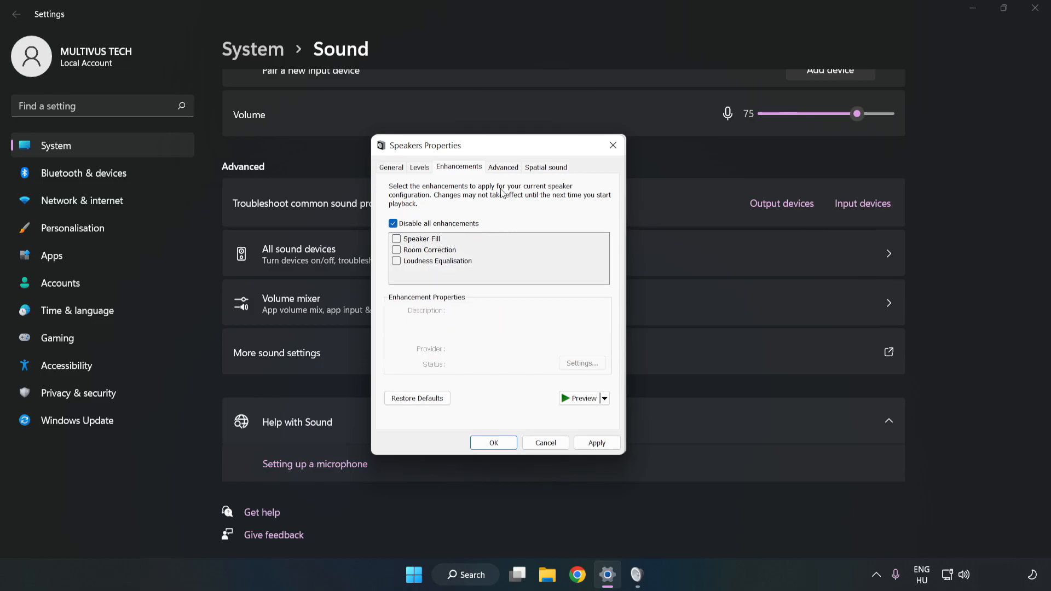
pyautogui.click(502, 166)
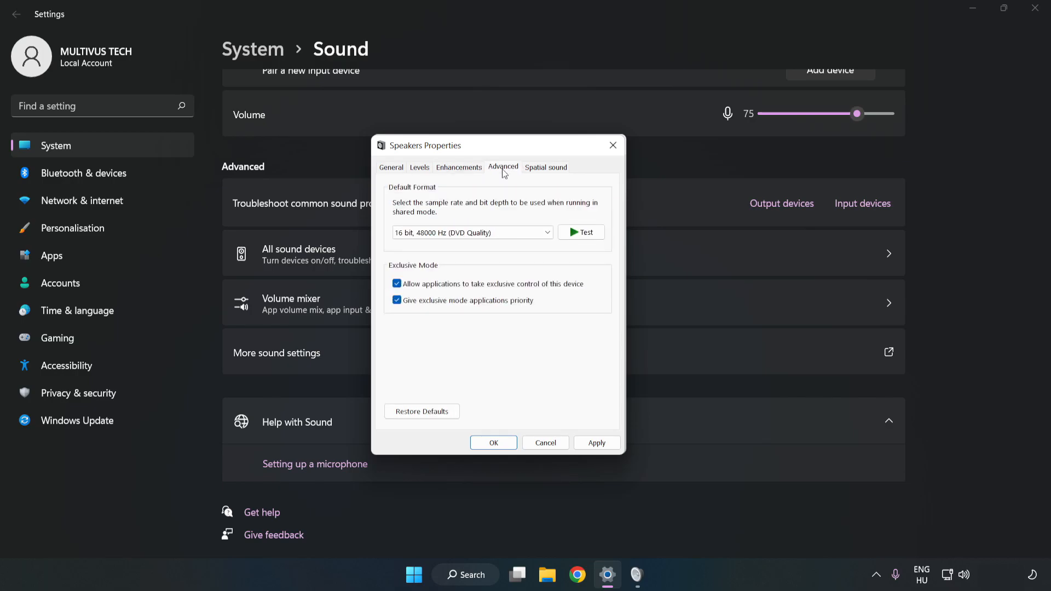
pyautogui.click(471, 232)
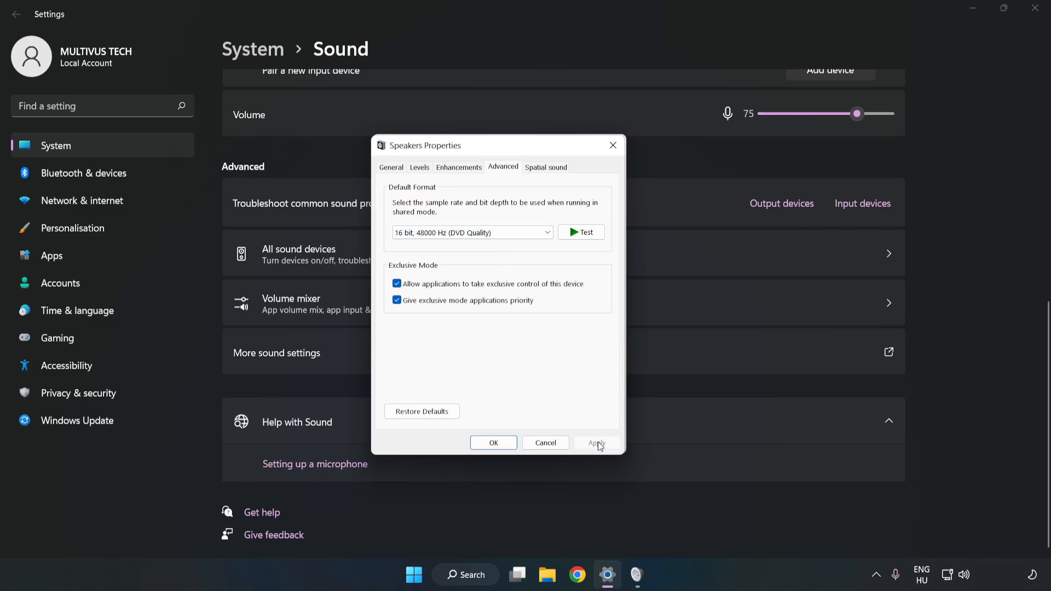
# Step: Confirm with OK, close the Sound dialog and Settings to return to the desktop
pyautogui.click(494, 443)
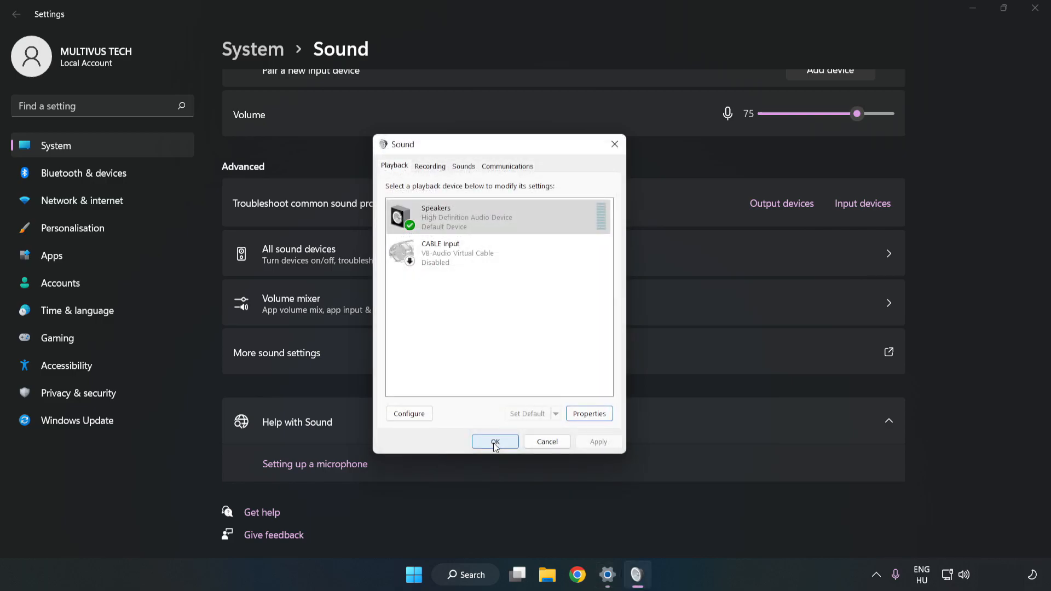
pyautogui.click(495, 441)
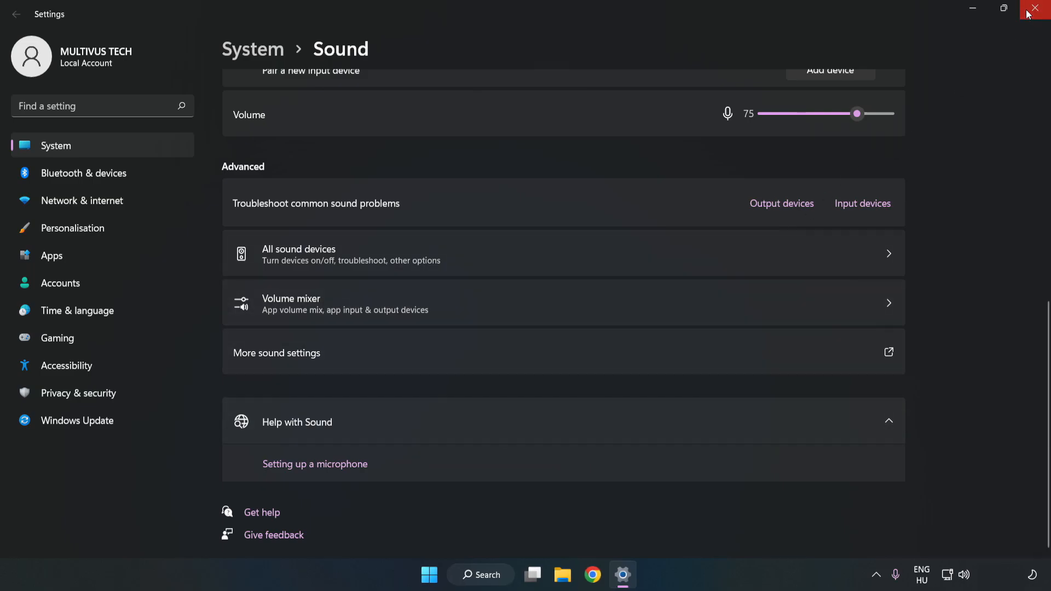
pyautogui.click(1038, 8)
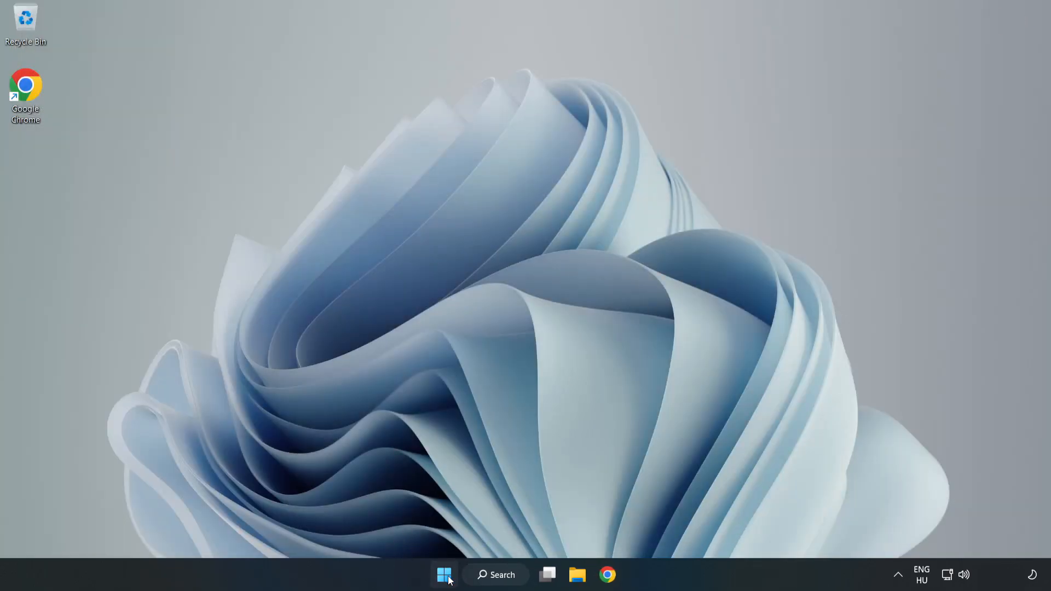
pyautogui.click(444, 575)
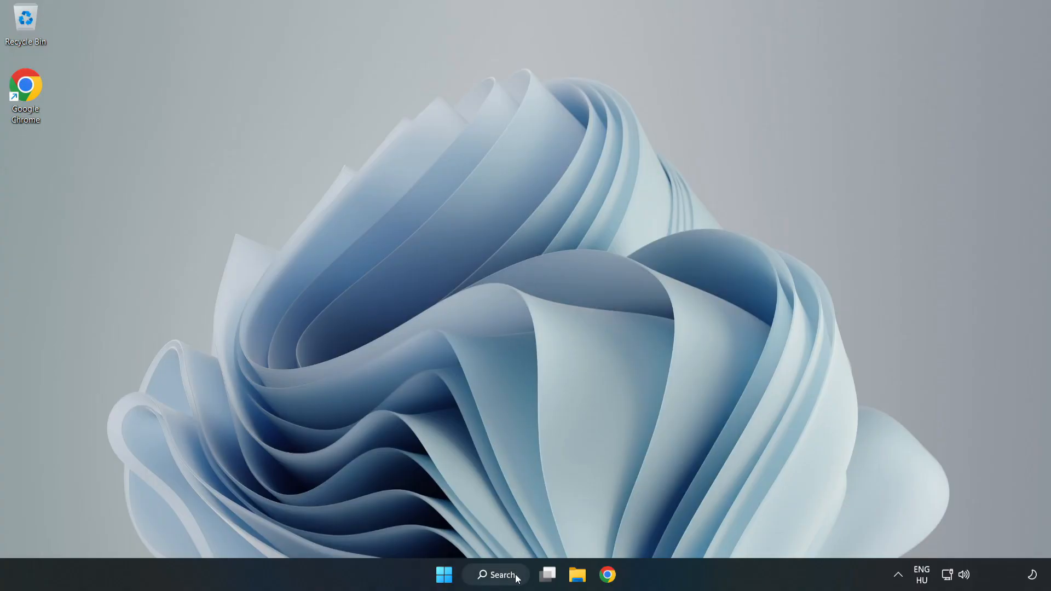
# Step: Search for Device Manager, launch it and expand Sound, video and game controllers to select High Definition Audio Device
pyautogui.click(495, 575)
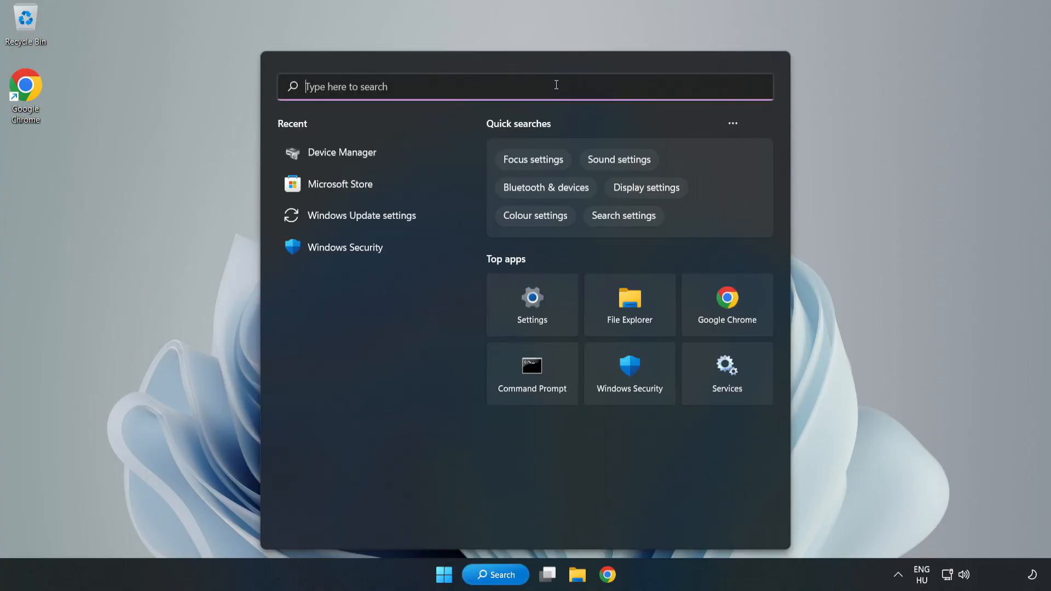
pyautogui.write('device mag')
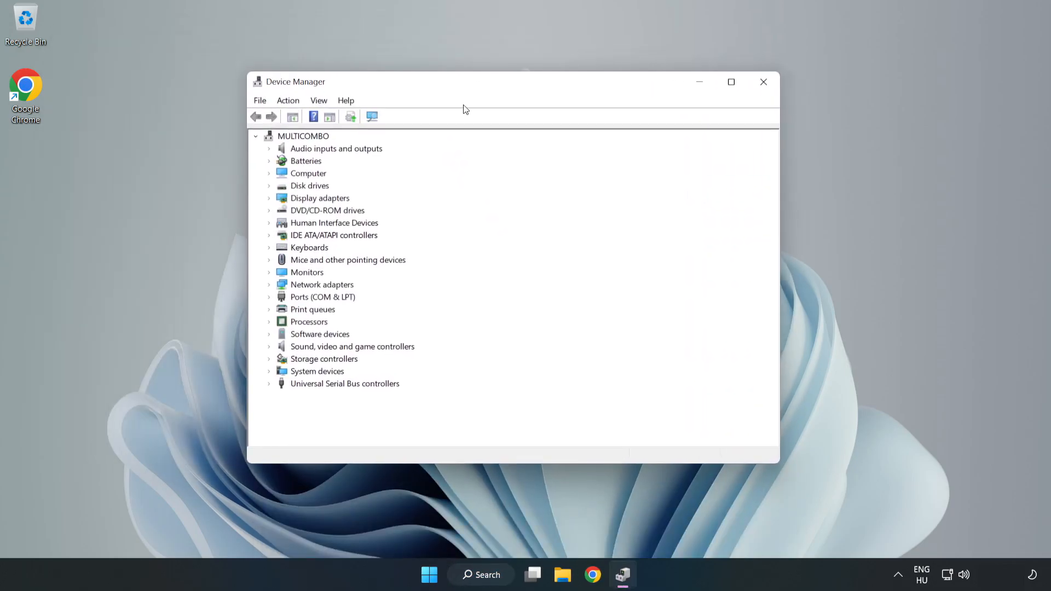
pyautogui.click(352, 347)
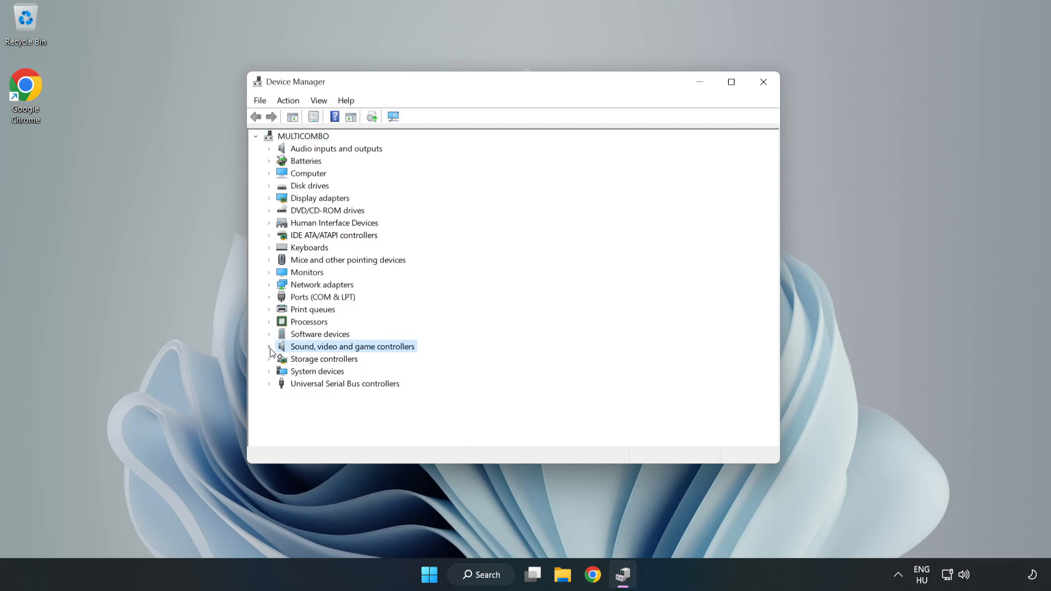
pyautogui.click(269, 347)
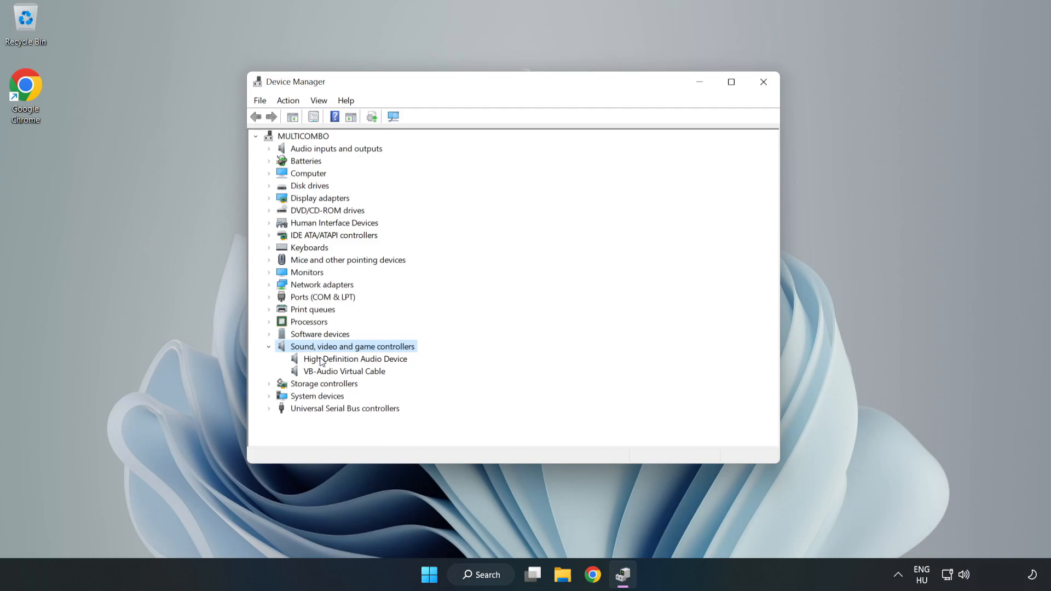
pyautogui.click(354, 359)
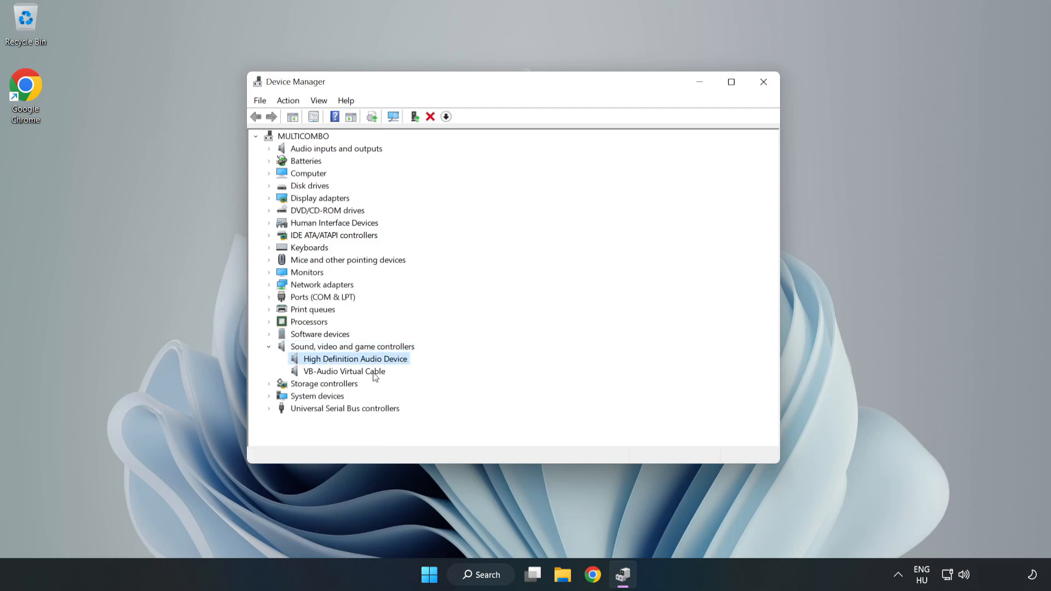
# Step: Update the High Definition Audio Device driver by picking it manually from the locally available drivers list
pyautogui.rightClick(354, 360)
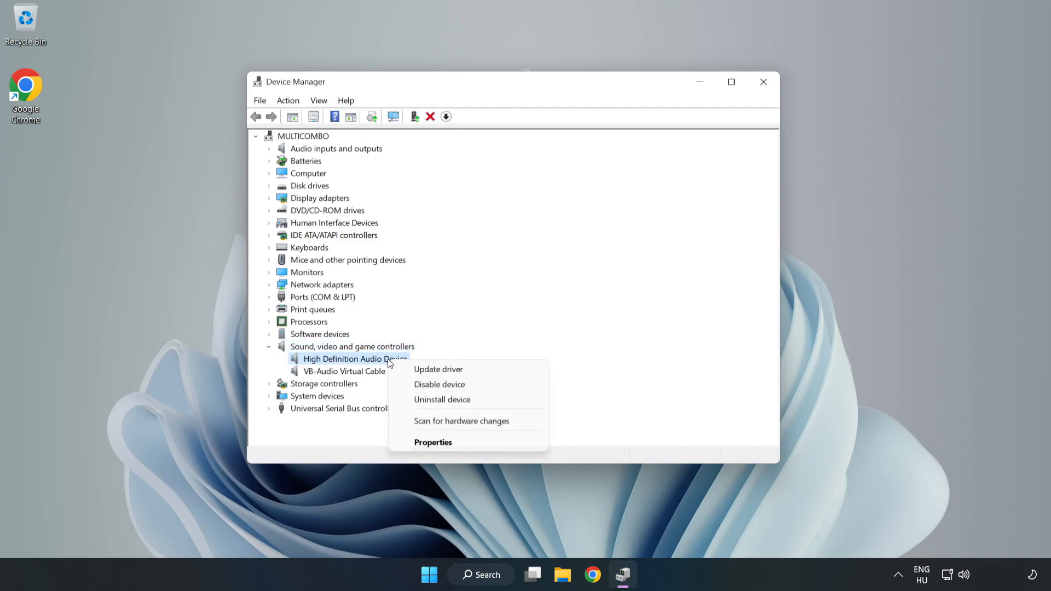
pyautogui.moveTo(438, 369)
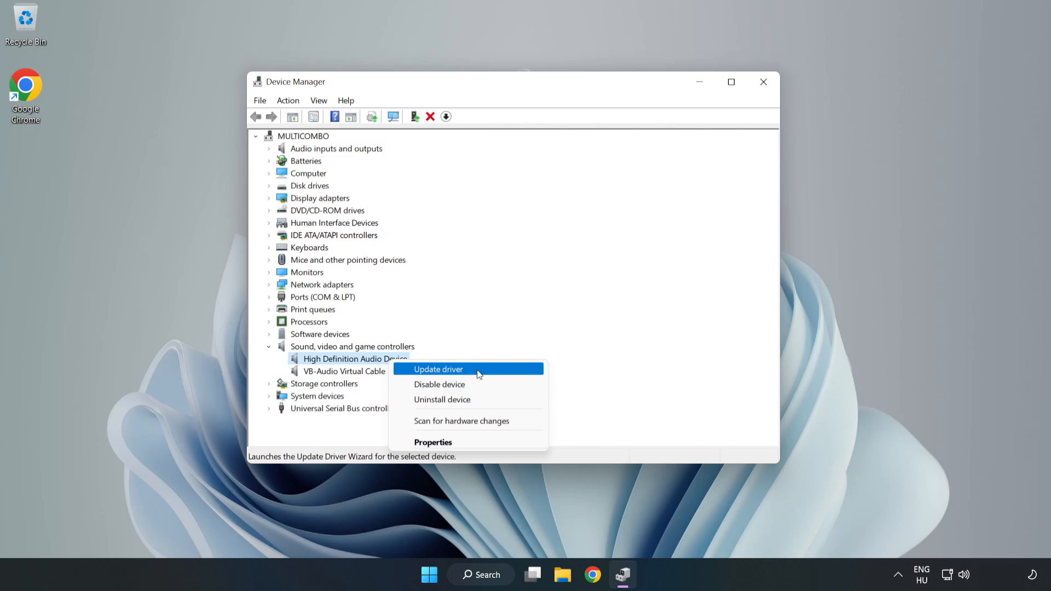
pyautogui.click(438, 369)
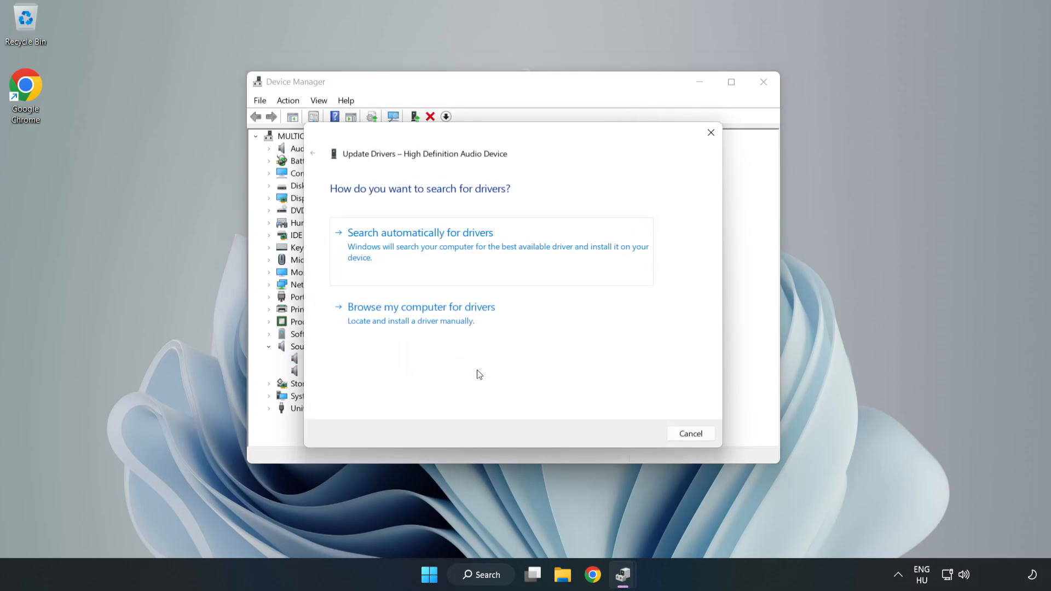
pyautogui.moveTo(375, 246)
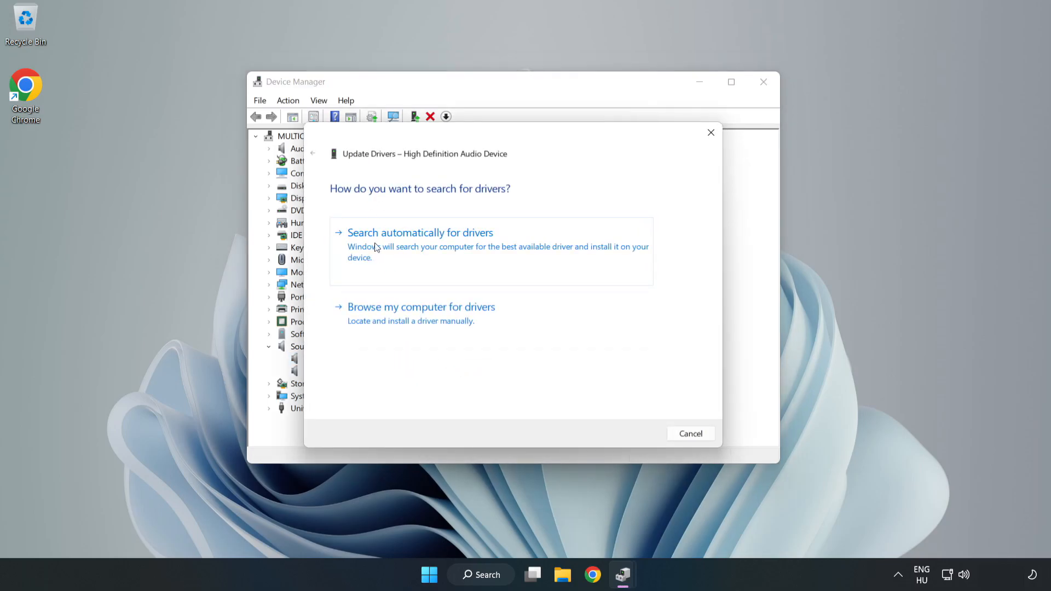
pyautogui.moveTo(456, 320)
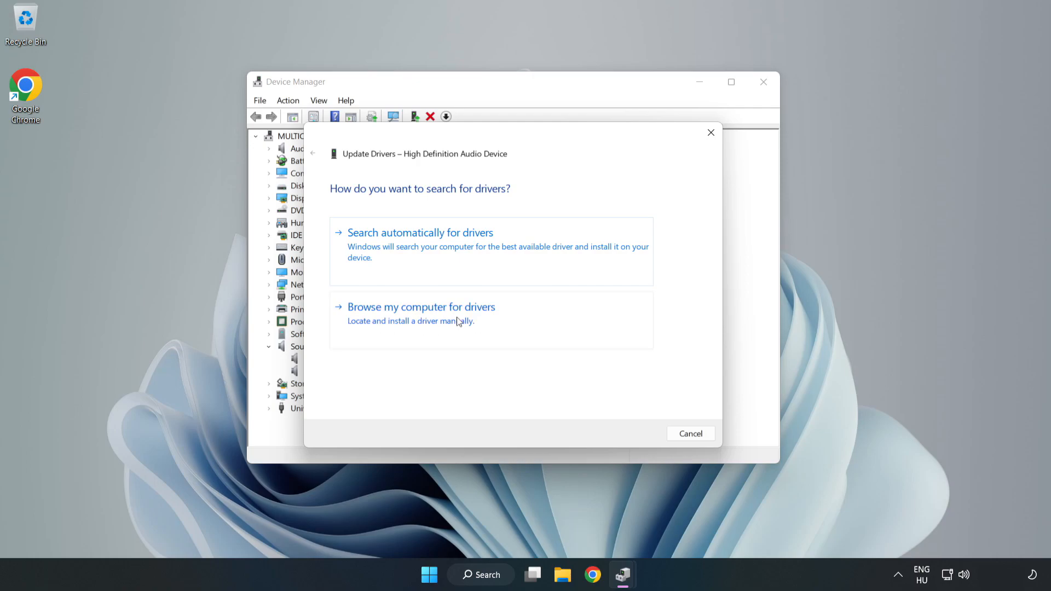
pyautogui.click(421, 307)
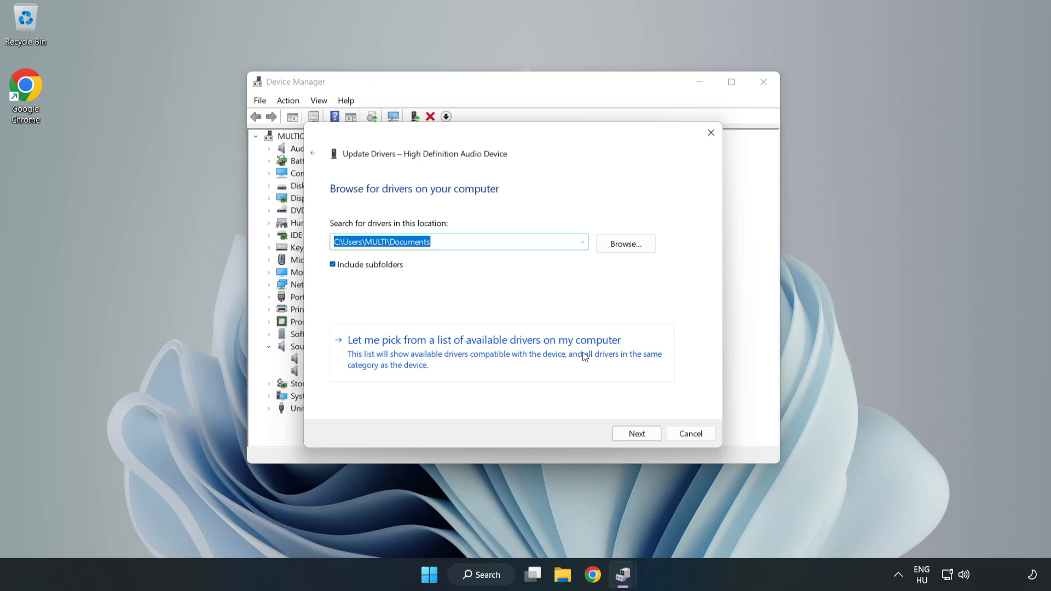
pyautogui.moveTo(547, 361)
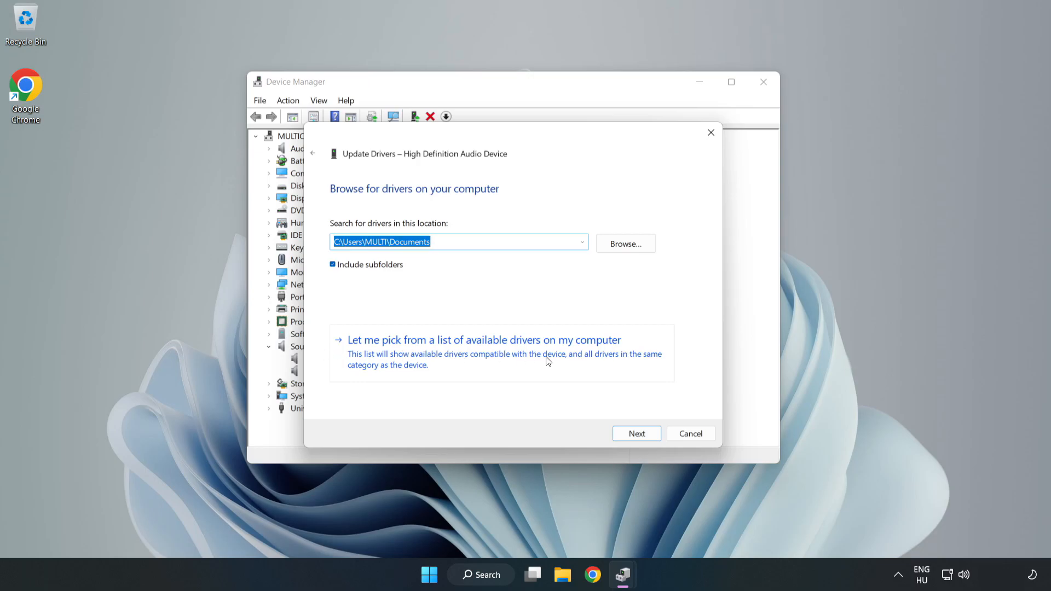
pyautogui.click(483, 339)
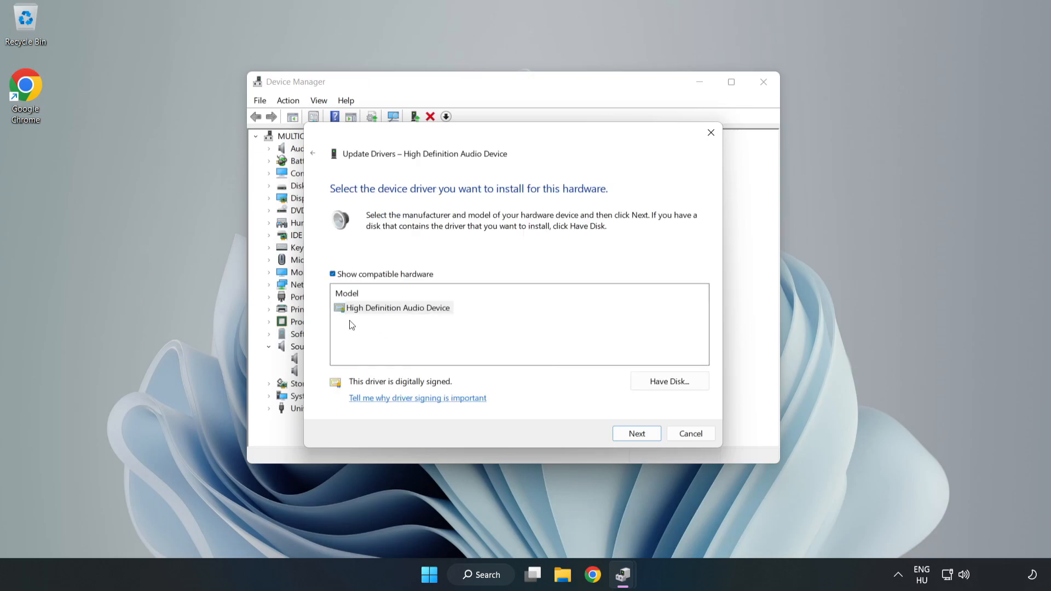
pyautogui.click(397, 308)
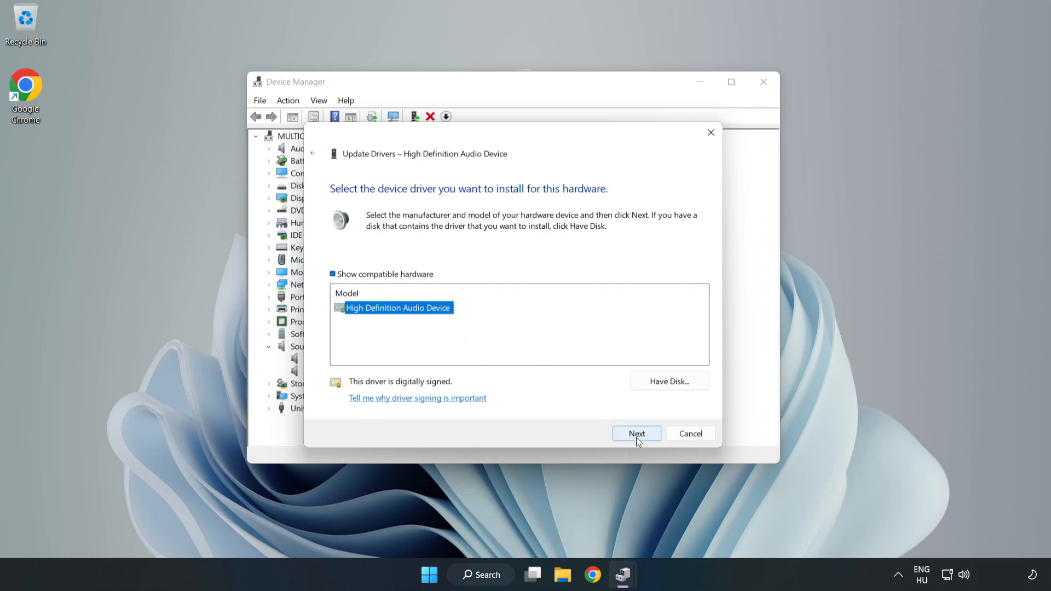
# Step: Install the chosen driver despite the warning, then close the wizard and Device Manager
pyautogui.click(637, 433)
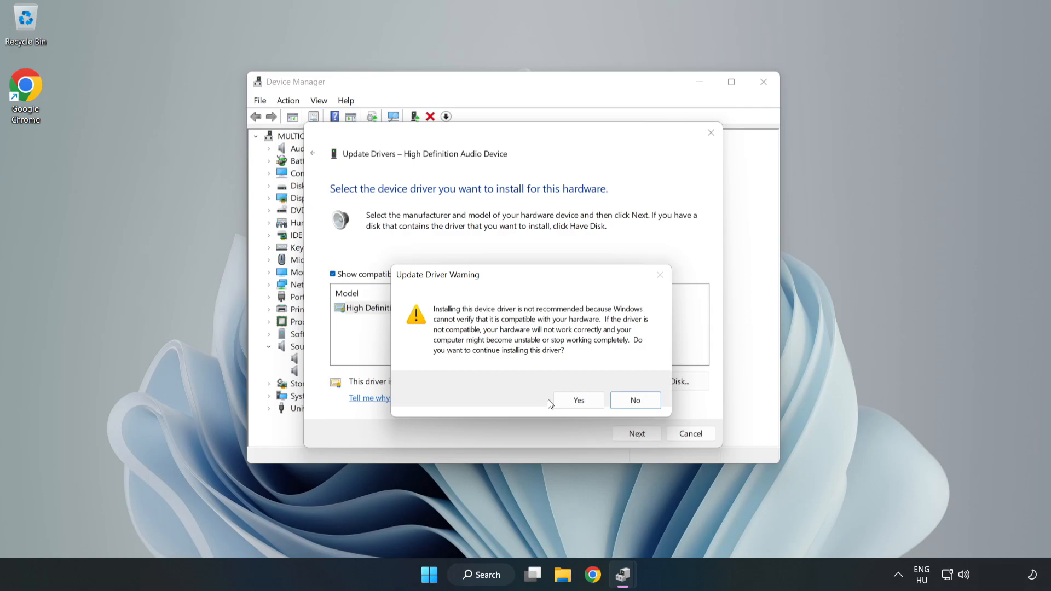
pyautogui.click(578, 401)
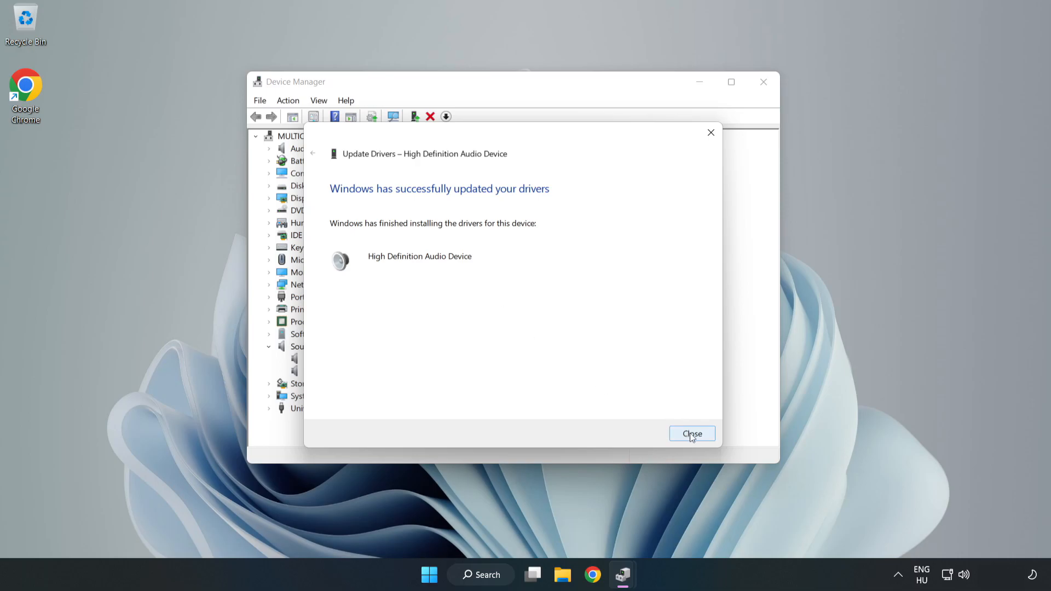
pyautogui.click(692, 433)
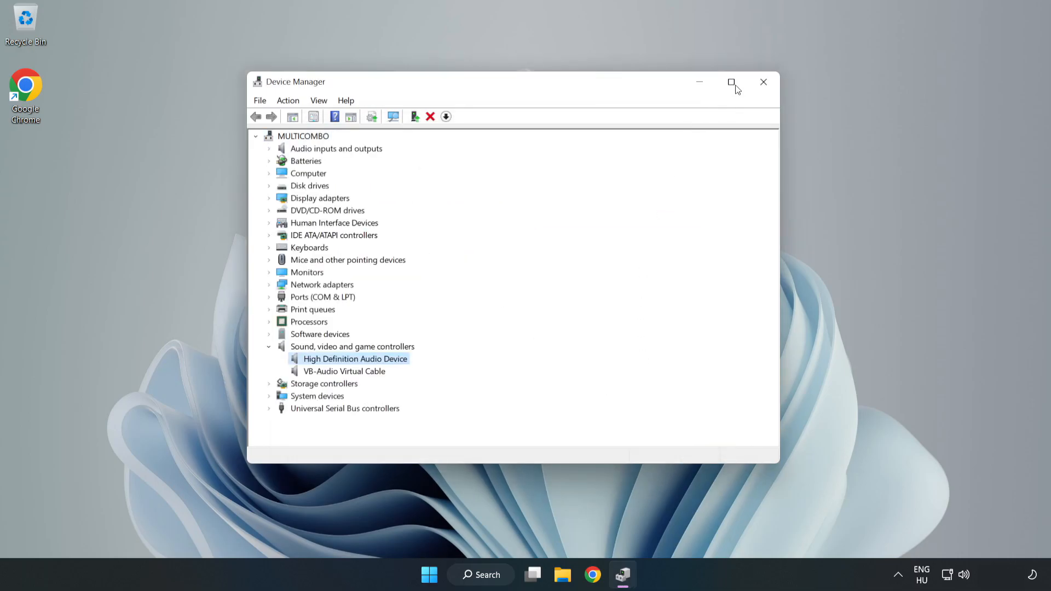
pyautogui.click(763, 81)
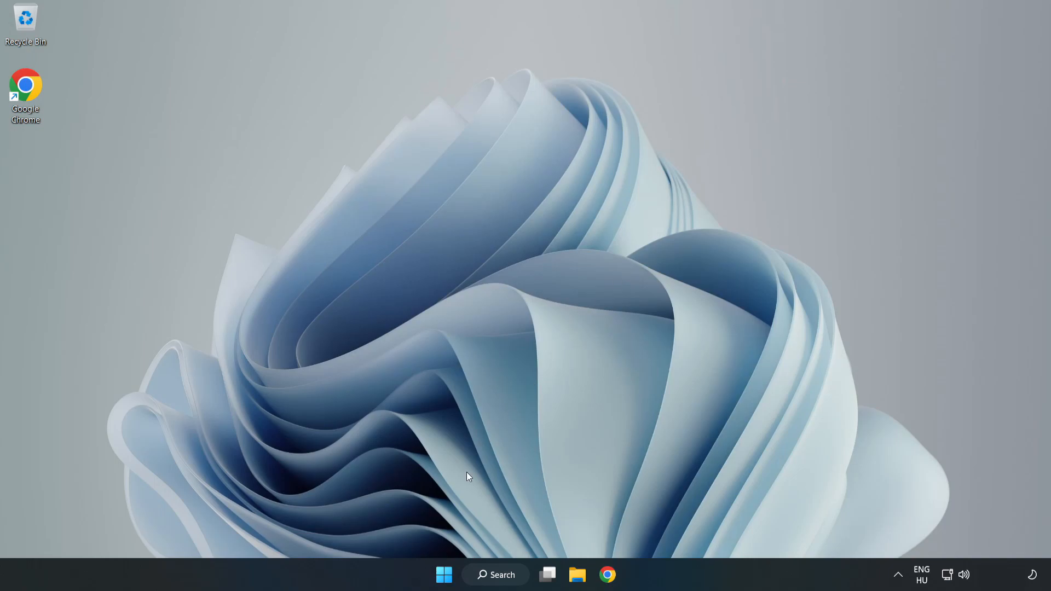
# Step: From the taskbar volume icon's menu, launch Troubleshoot sound problems (Playing Audio troubleshooter)
pyautogui.click(443, 575)
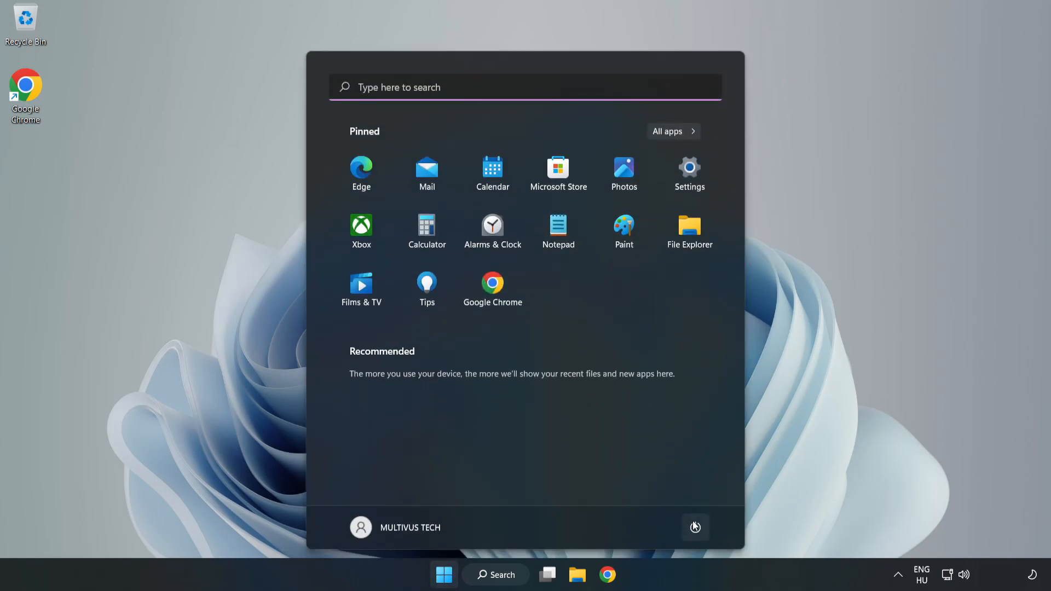
pyautogui.click(444, 575)
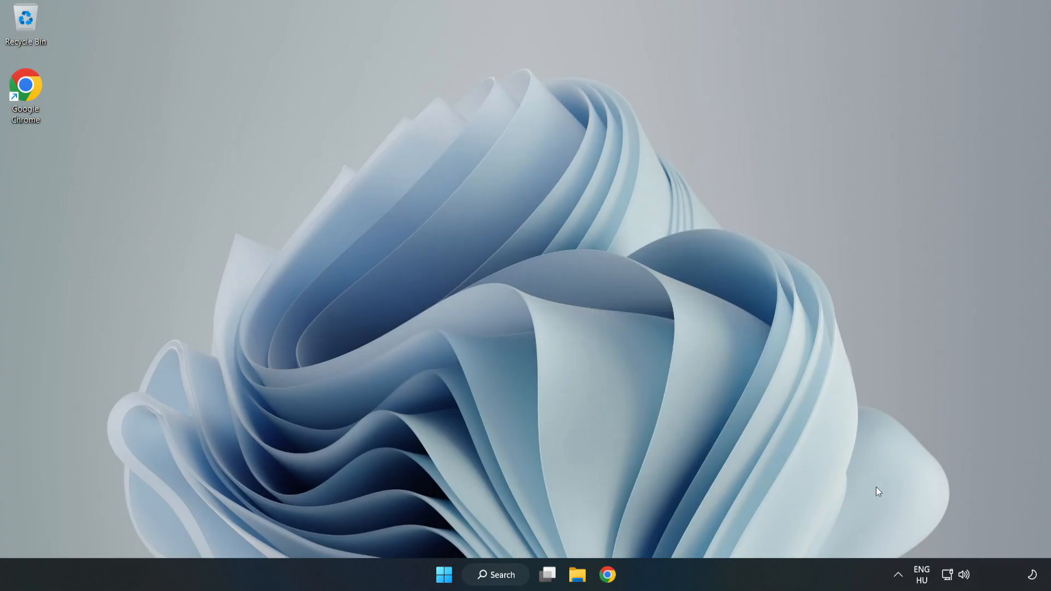
pyautogui.rightClick(964, 575)
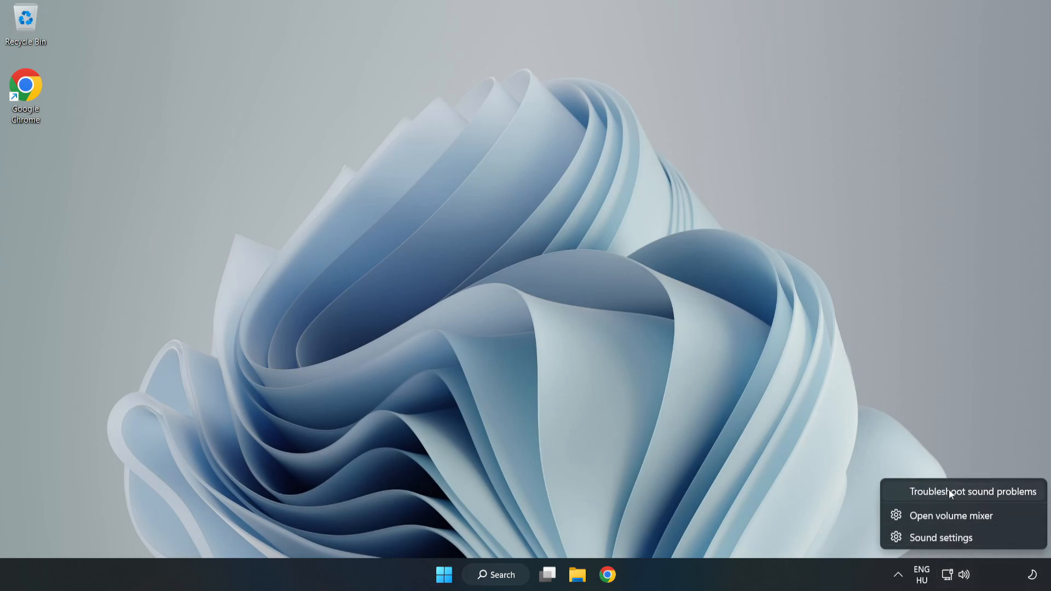
pyautogui.click(973, 492)
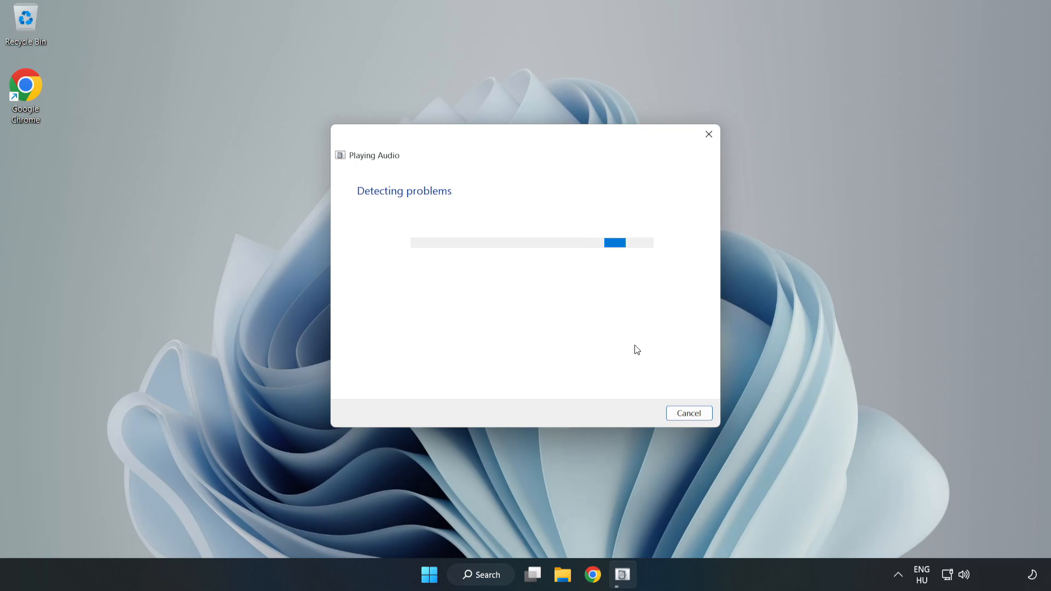